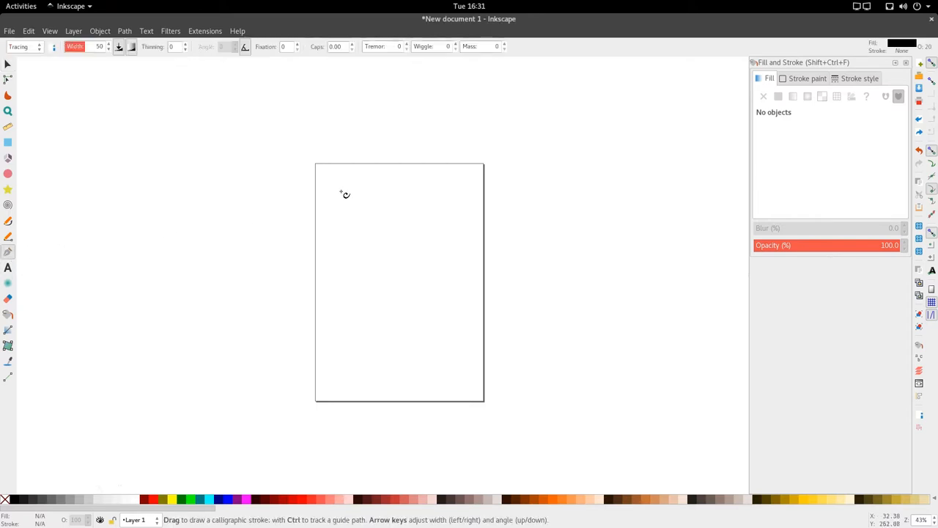
Step: Reset the calligraphy preset from Tracing to No preset and reopen the preset list
click(39, 47)
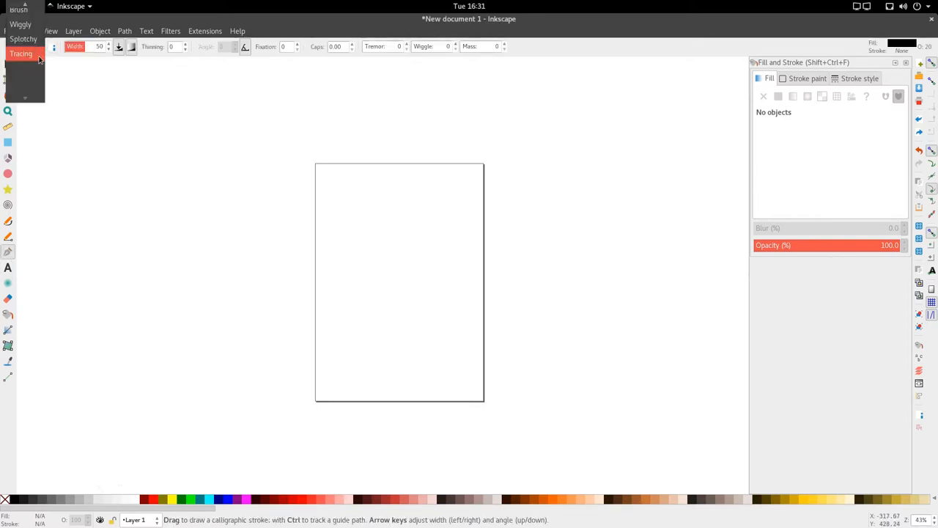
click(26, 7)
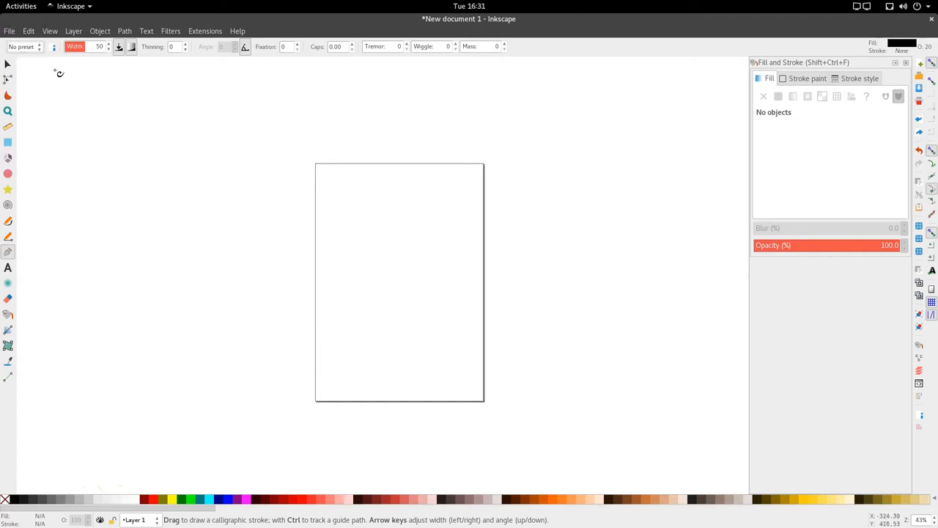
click(25, 46)
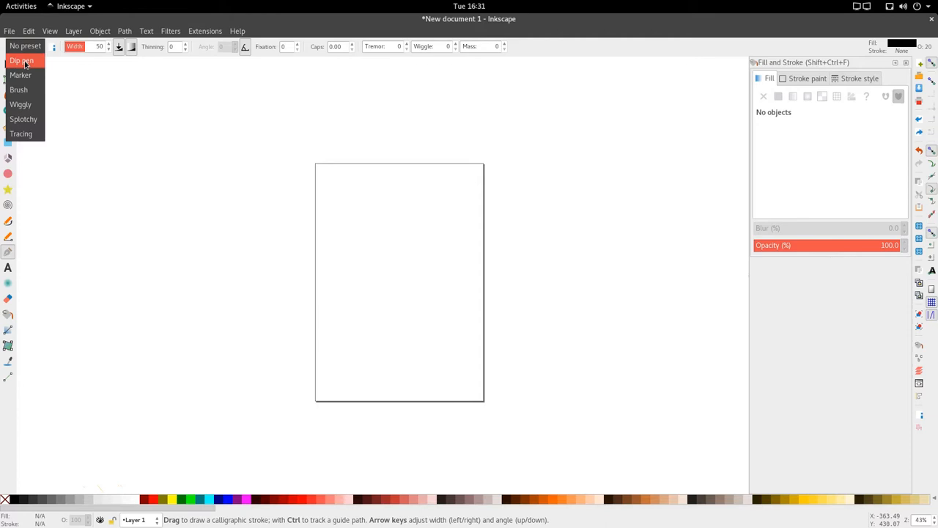
Step: Apply the Dip pen preset and draw a short test stroke plus a tall vertical stroke
click(21, 60)
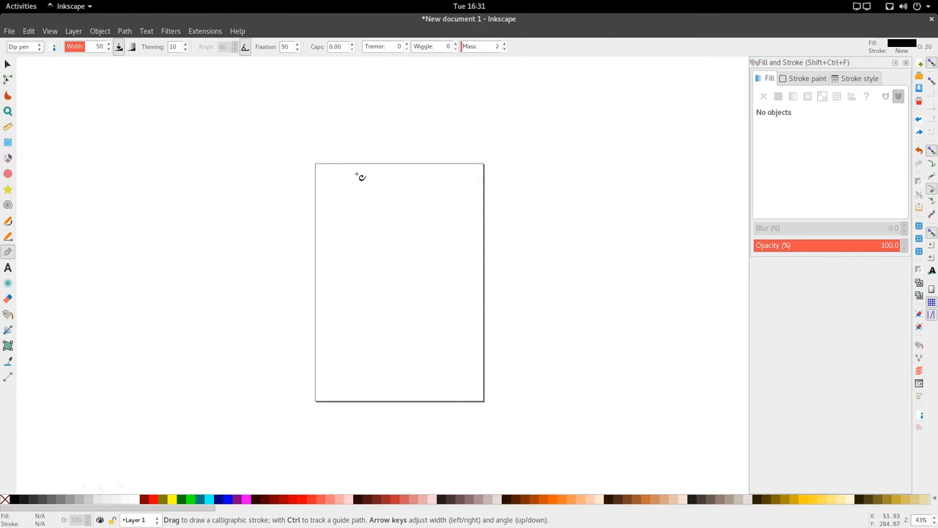
mouse_move(341, 185)
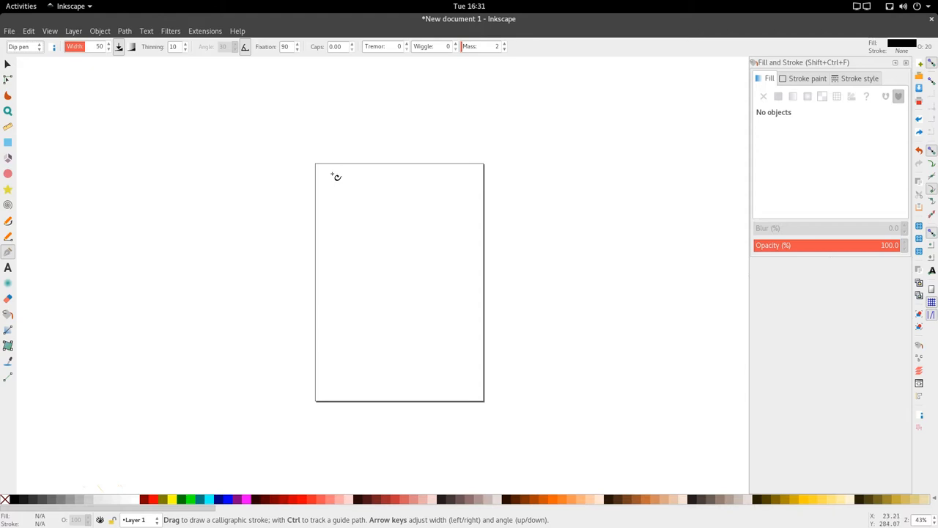
drag(332, 179, 330, 223)
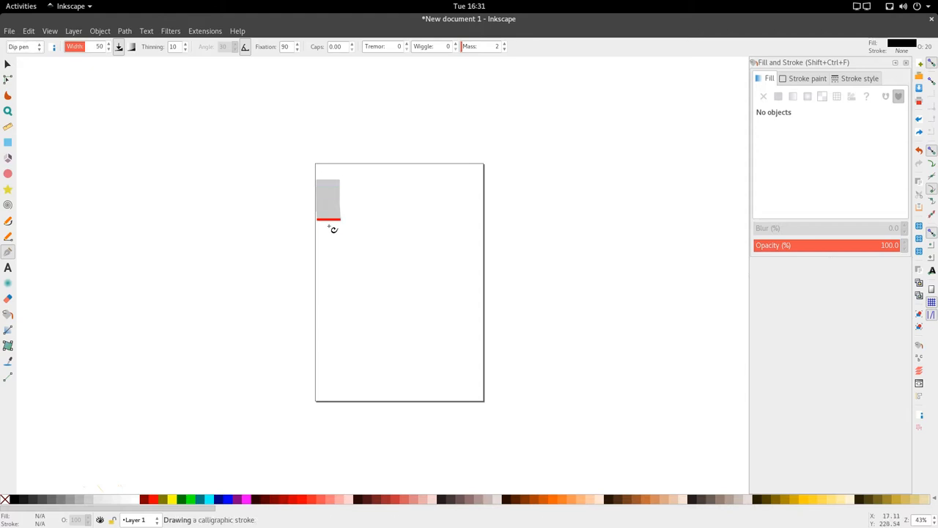
drag(328, 213, 327, 399)
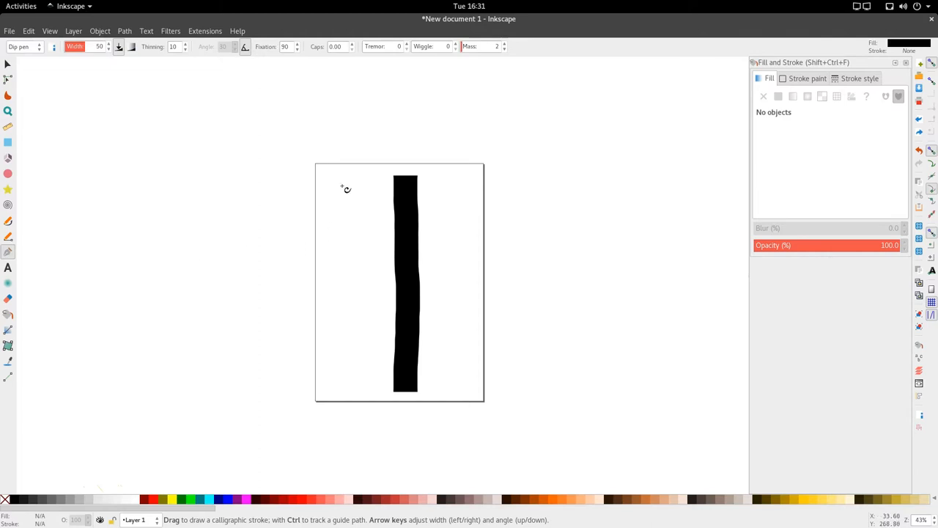
mouse_move(332, 192)
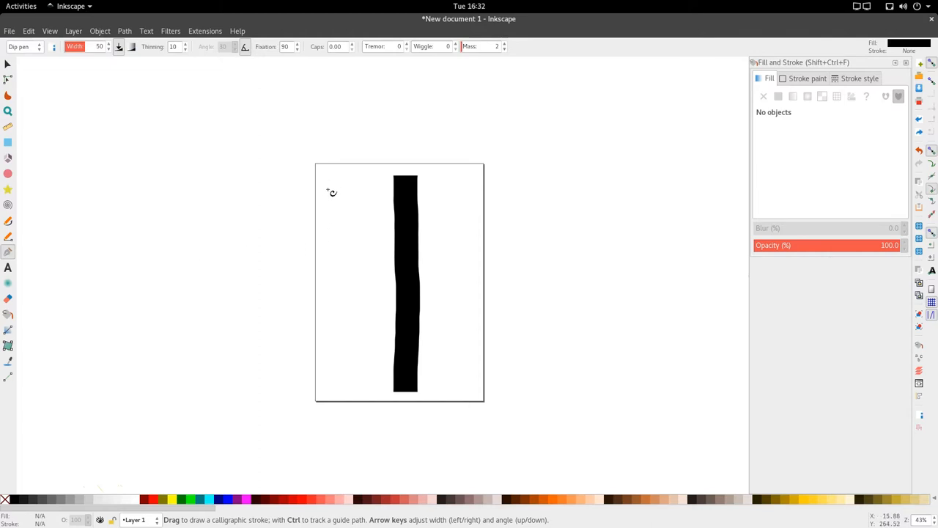
Step: Draw a C-shaped stroke at the page's upper left and shift the vertical stroke right
drag(330, 181, 246, 233)
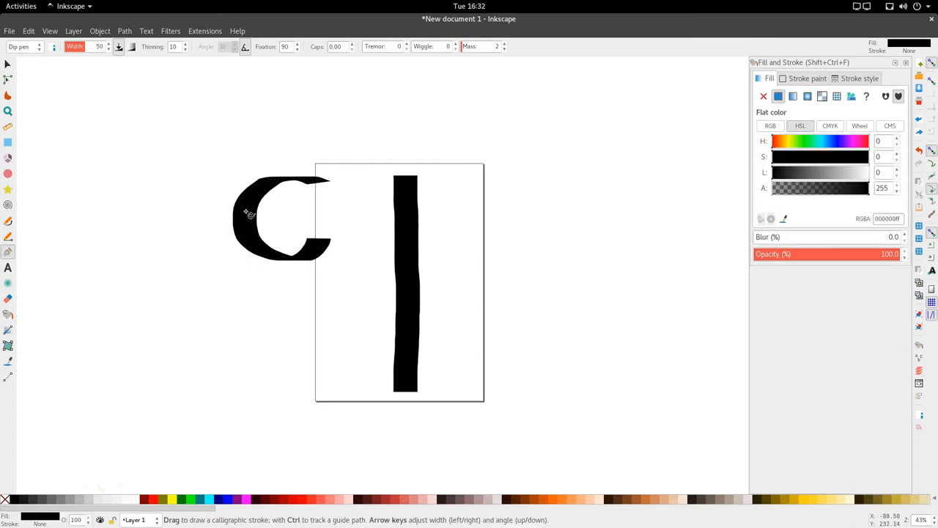
mouse_move(225, 222)
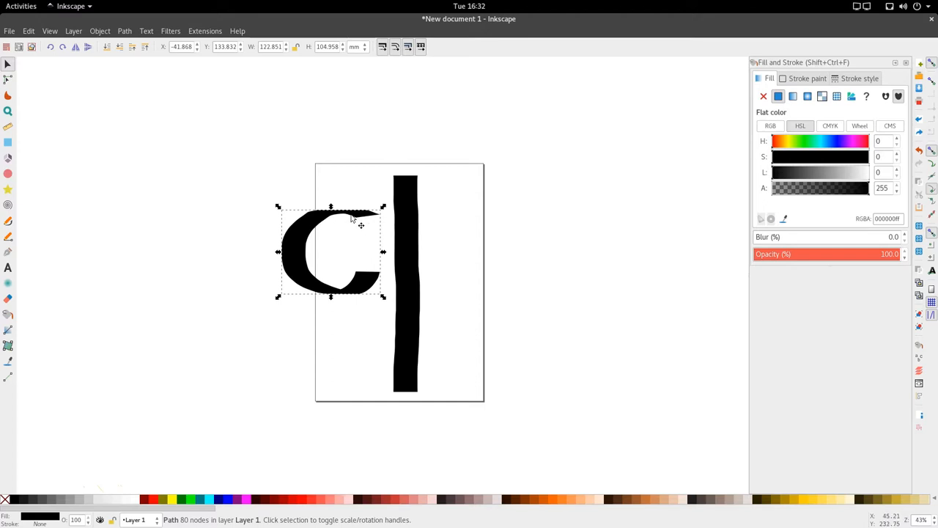
click(462, 291)
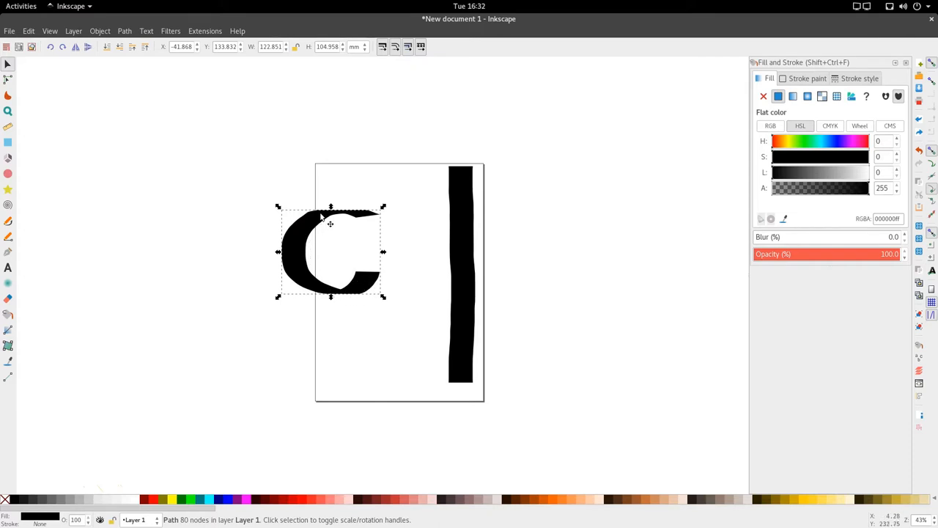
mouse_move(370, 279)
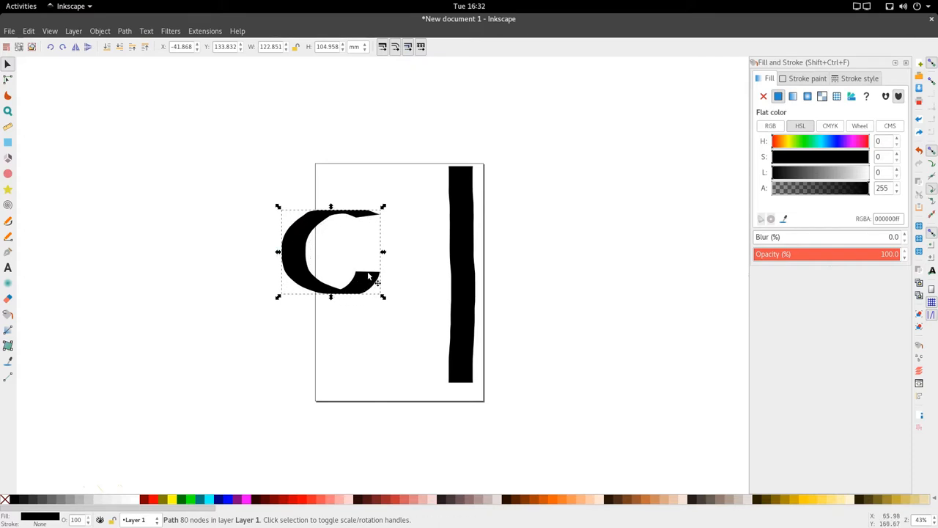
mouse_move(304, 229)
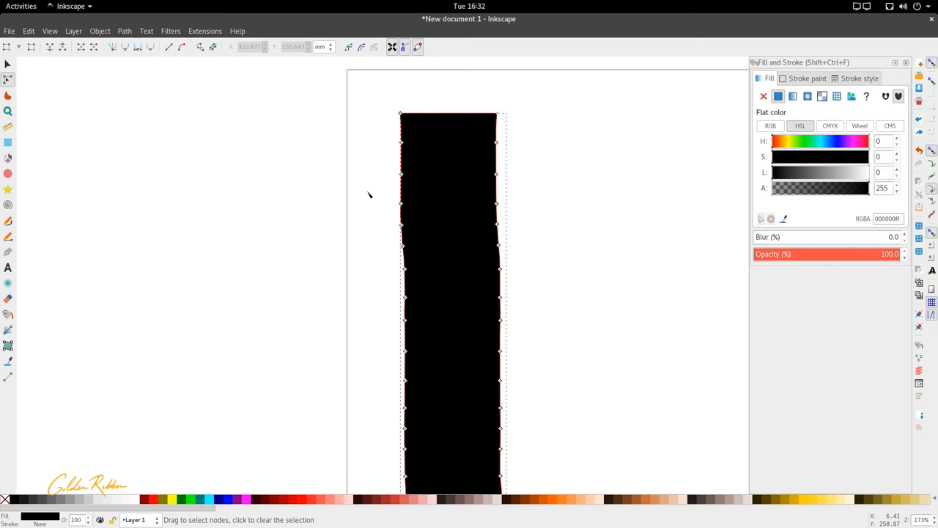
mouse_move(520, 318)
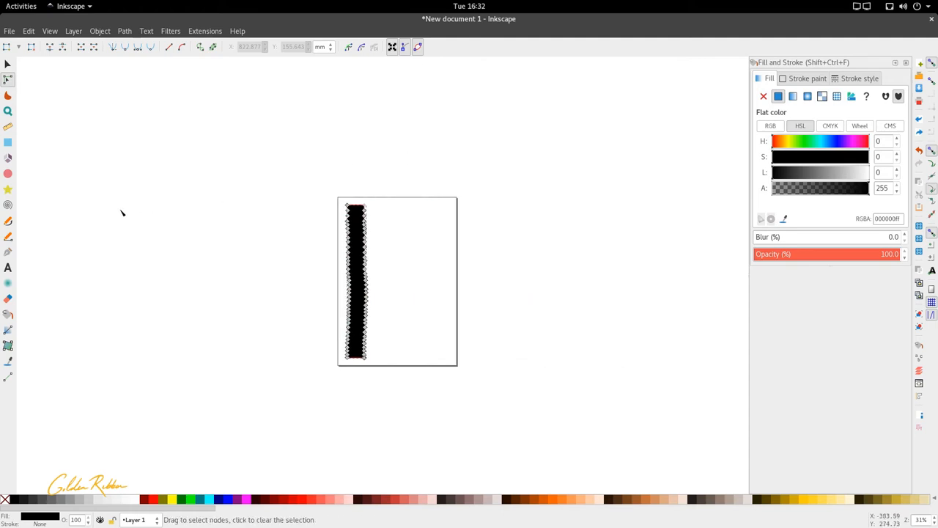
Step: Draw a rounded-end Marker stroke beside the first vertical bar
click(8, 252)
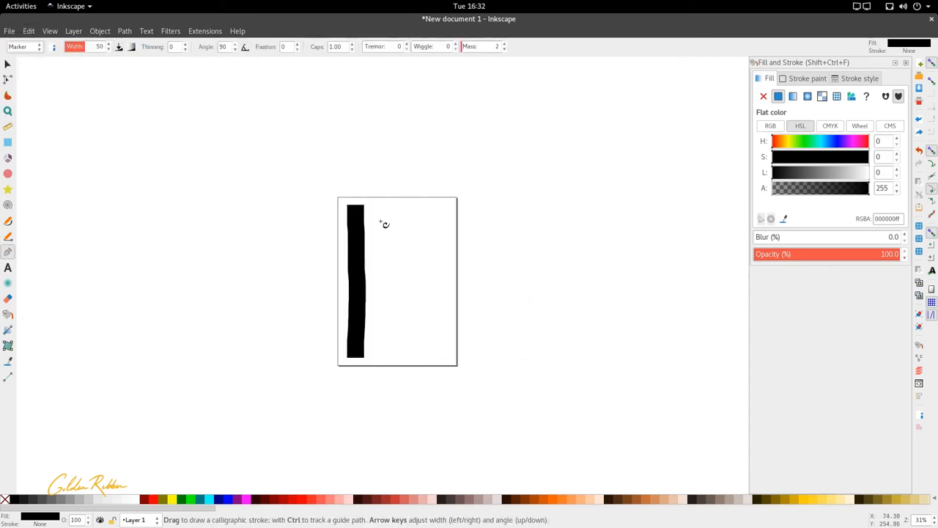
drag(383, 198, 387, 294)
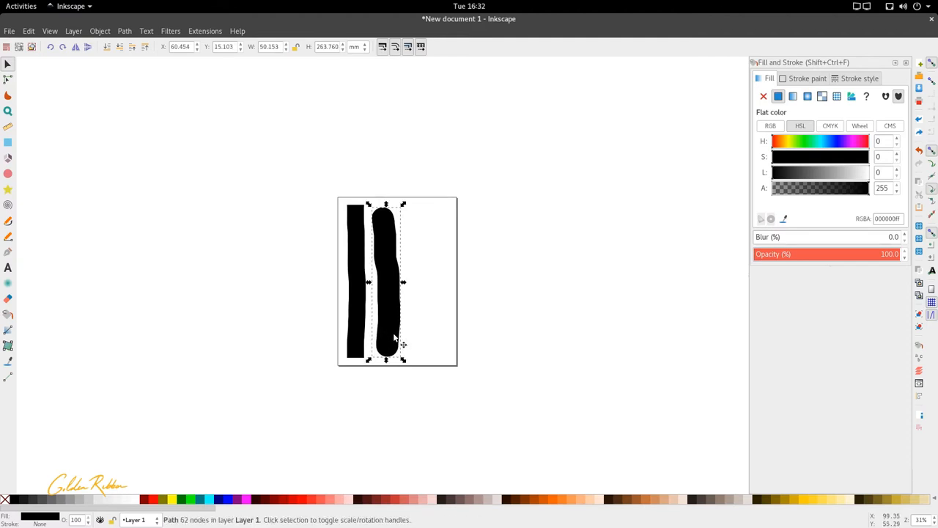
mouse_move(258, 274)
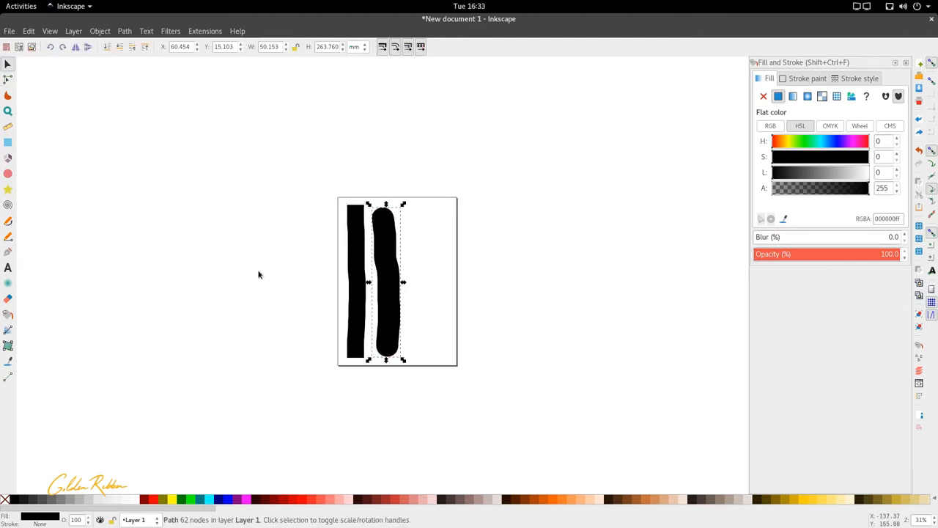
mouse_move(19, 279)
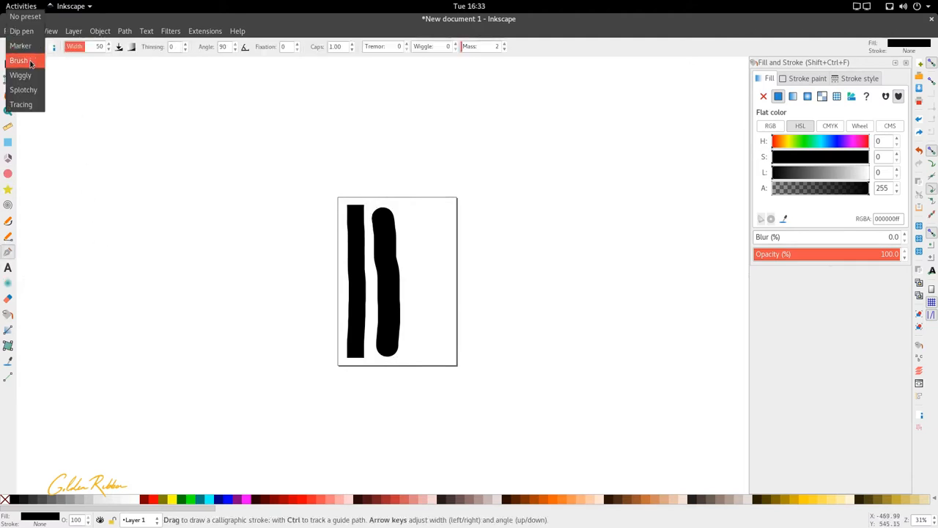
Step: Apply the Brush preset and draw a third ragged vertical stroke
click(21, 60)
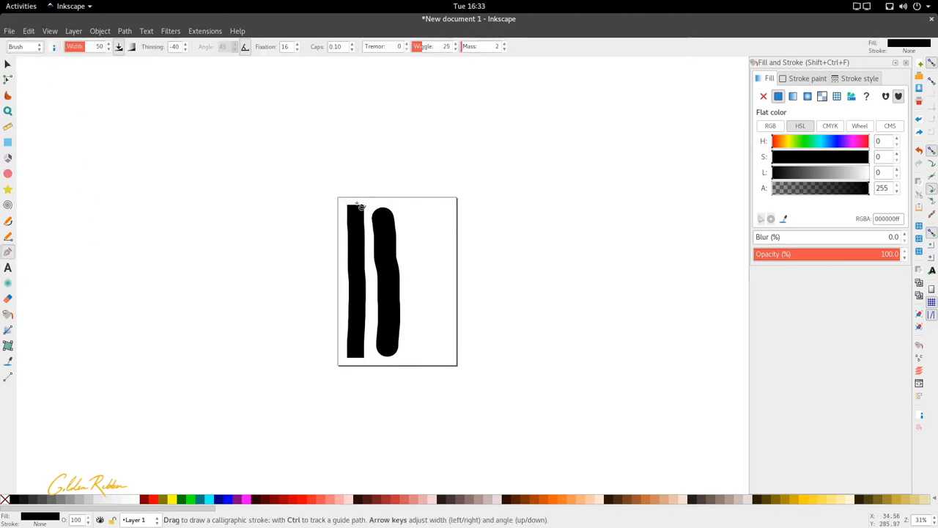
drag(418, 213, 421, 304)
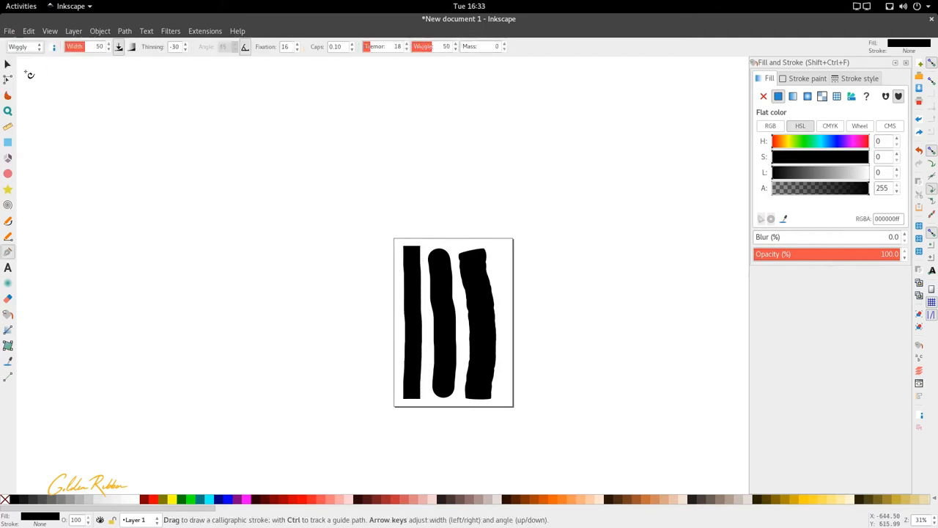
mouse_move(522, 262)
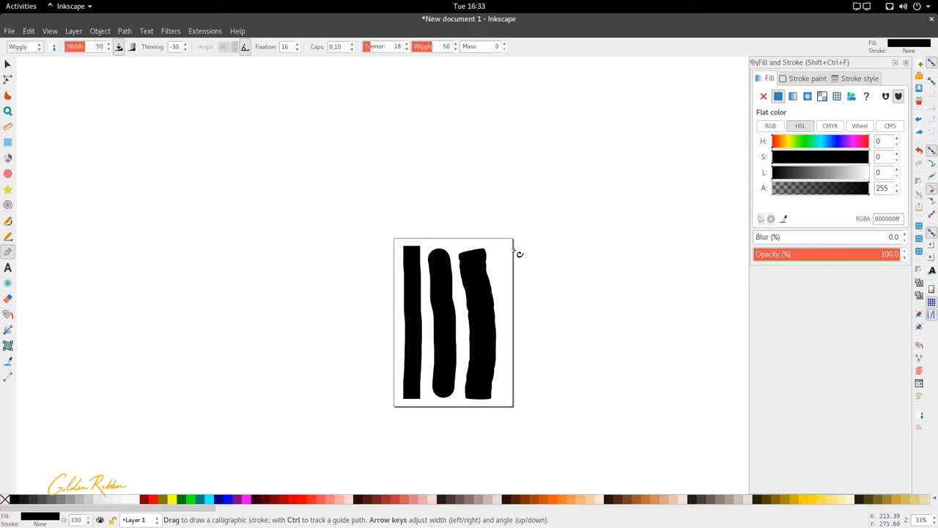
Step: Draw a tangled Wiggly-preset stroke down the page's right edge
drag(506, 257, 524, 330)
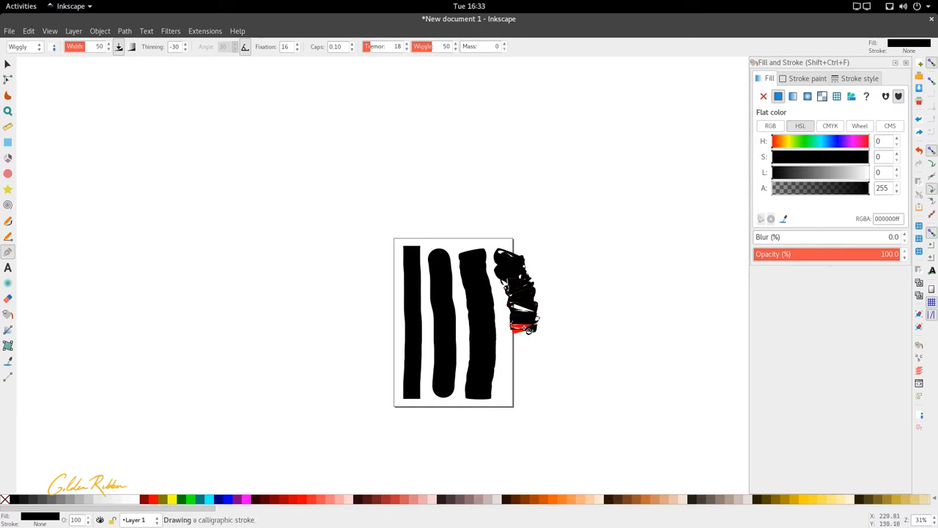
drag(520, 326, 531, 392)
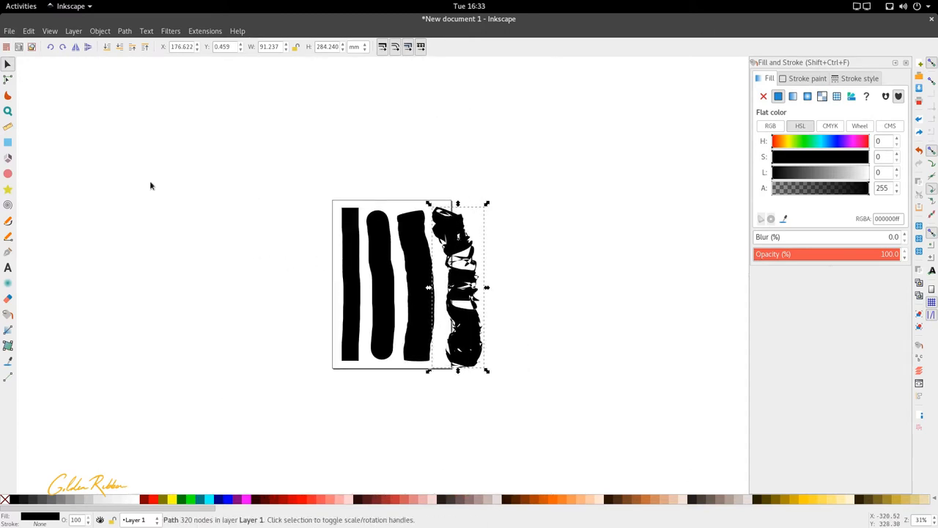
mouse_move(91, 140)
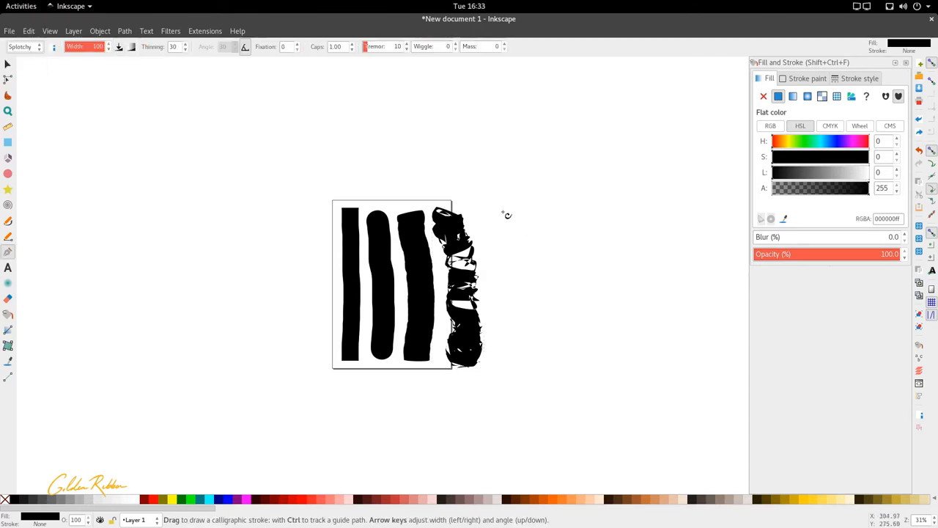
Step: Draw a thick blotchy Splotchy-preset stroke beyond the page's right edge
drag(491, 194, 516, 330)
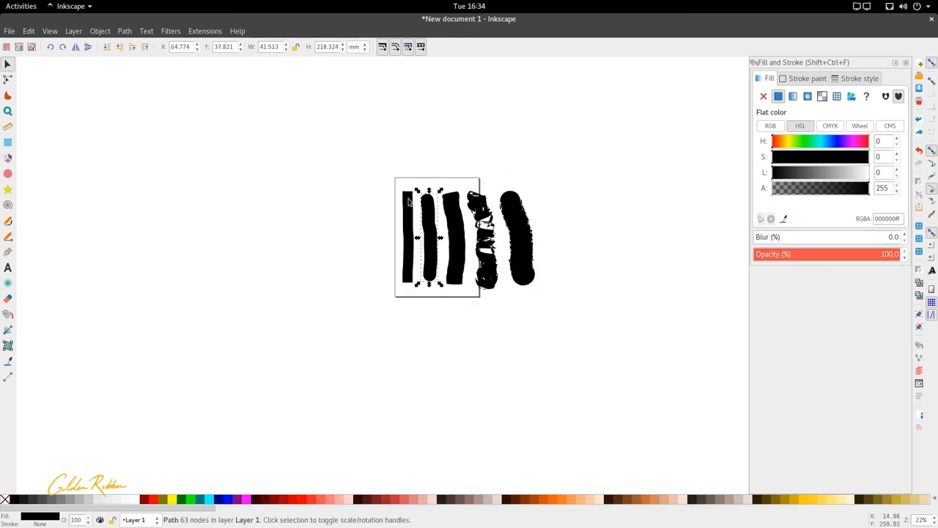
Step: Select all five test strokes with Ctrl+A to move them right of the page
key(ctrl+a)
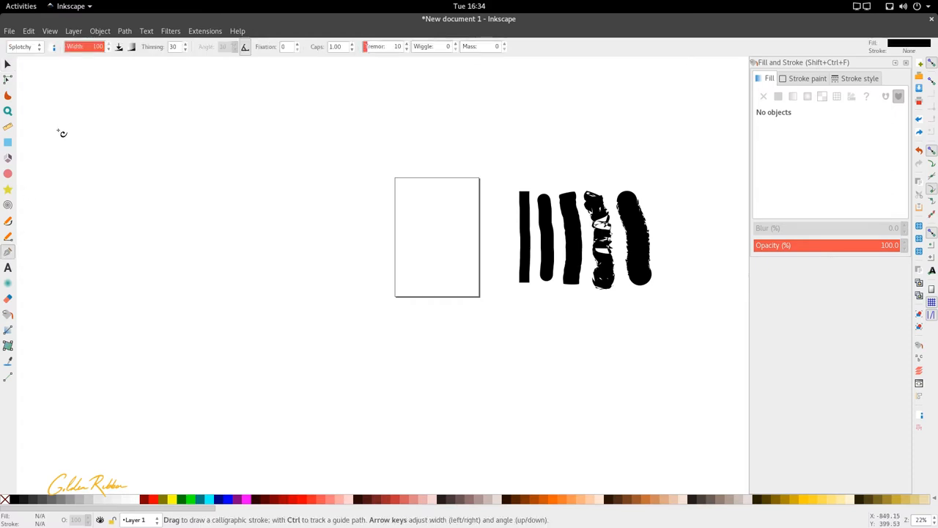
mouse_move(54, 47)
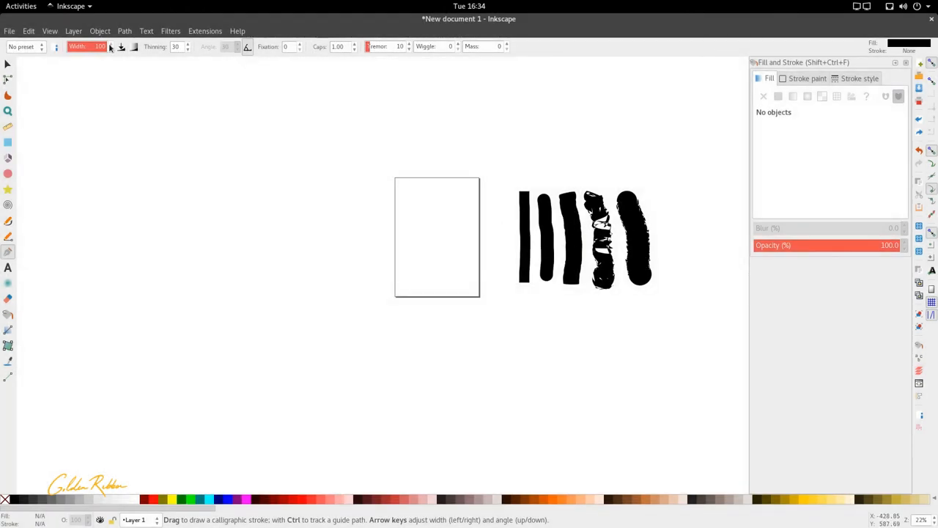
mouse_move(88, 46)
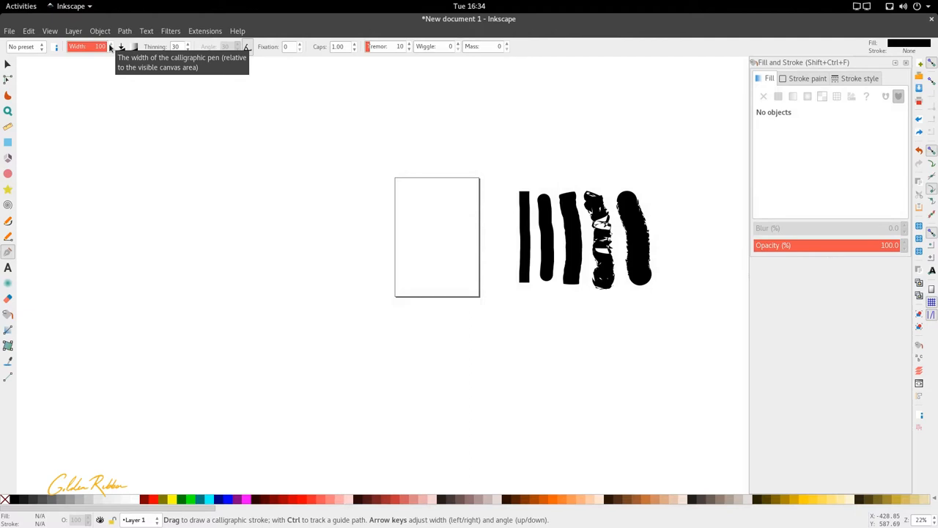
mouse_move(103, 61)
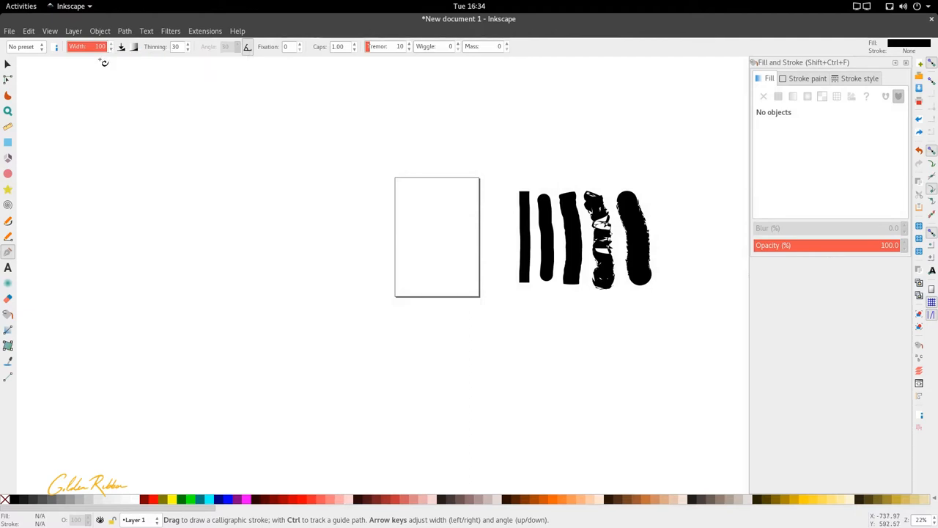
mouse_move(94, 56)
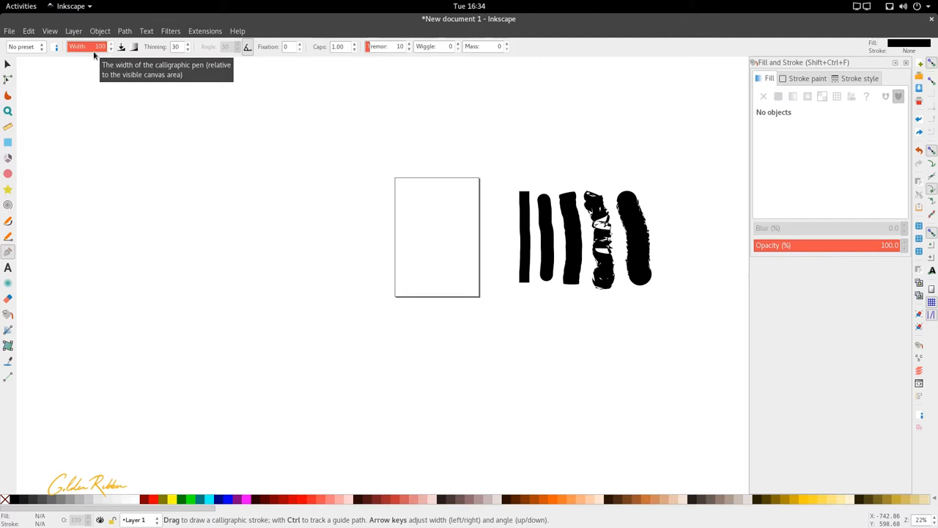
mouse_move(55, 46)
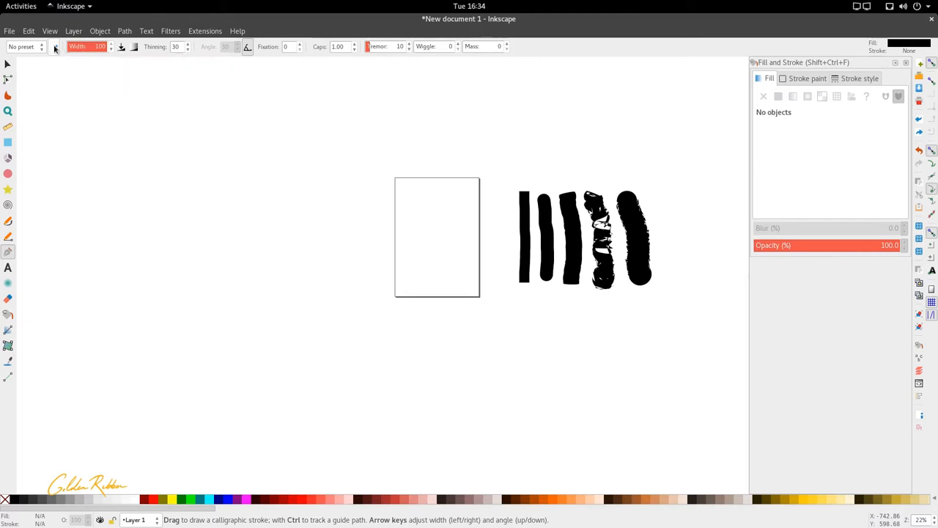
mouse_move(55, 46)
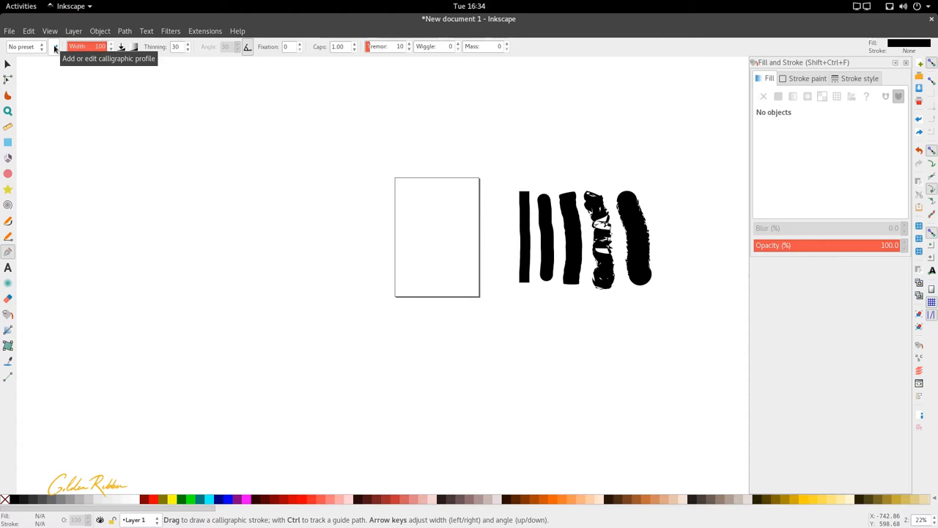
mouse_move(58, 49)
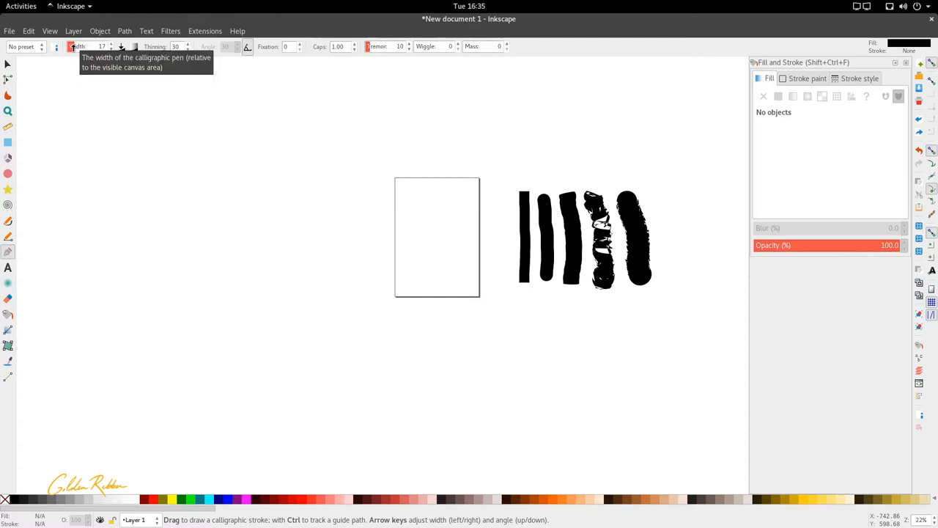
mouse_move(373, 175)
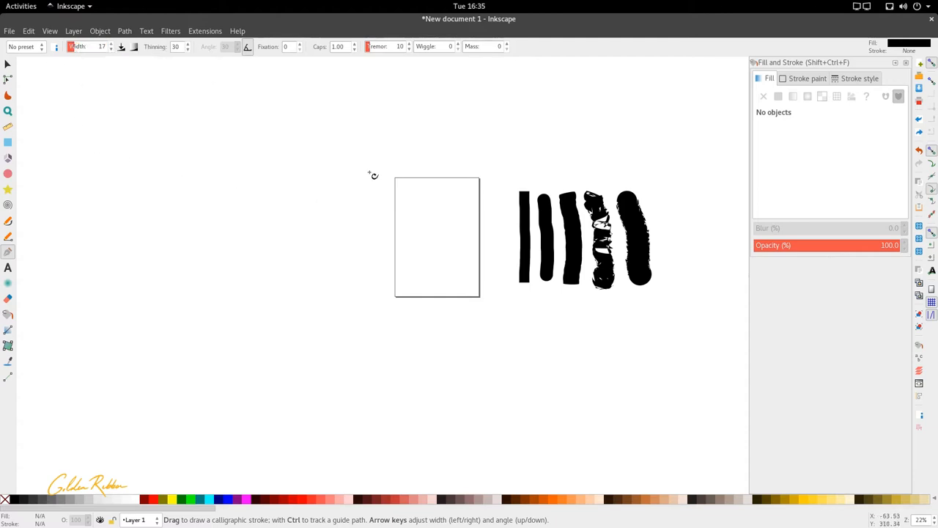
Step: Draw a thin wavy stroke and an overlapping thick blotchy stroke left of the page
drag(365, 174, 387, 297)
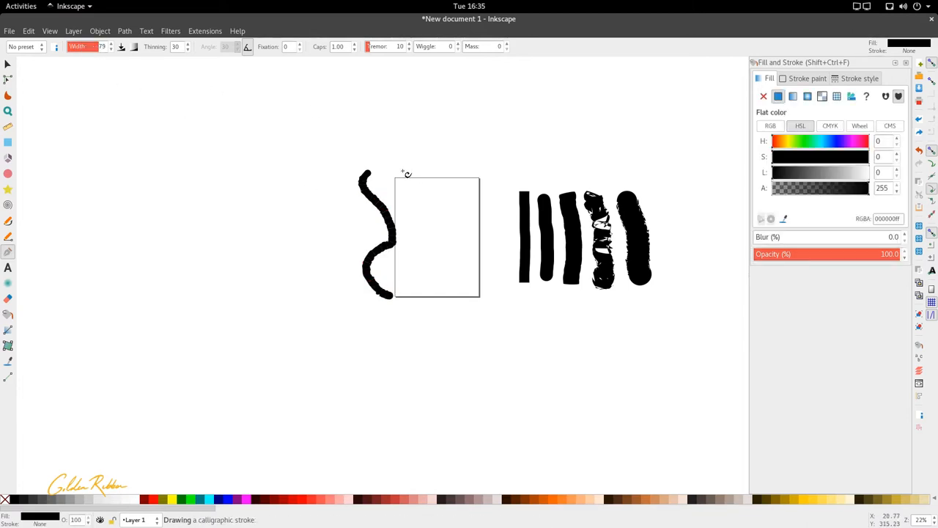
drag(403, 162, 421, 304)
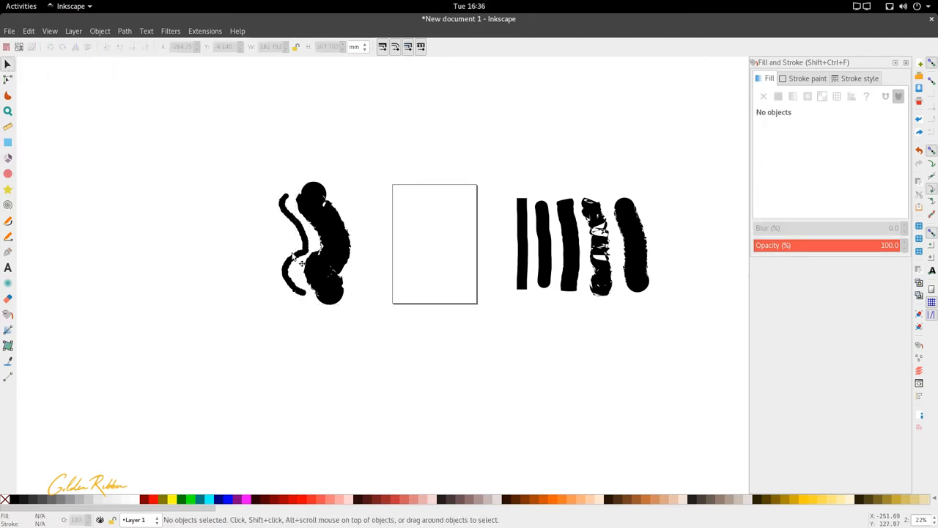
Step: Move the wavy and blotchy strokes up above the five-stroke row
click(313, 242)
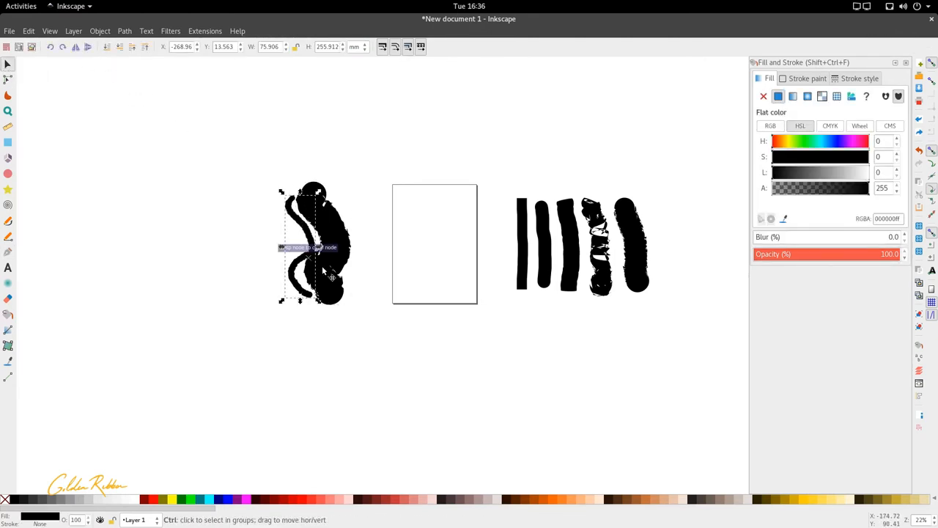
drag(314, 245, 597, 126)
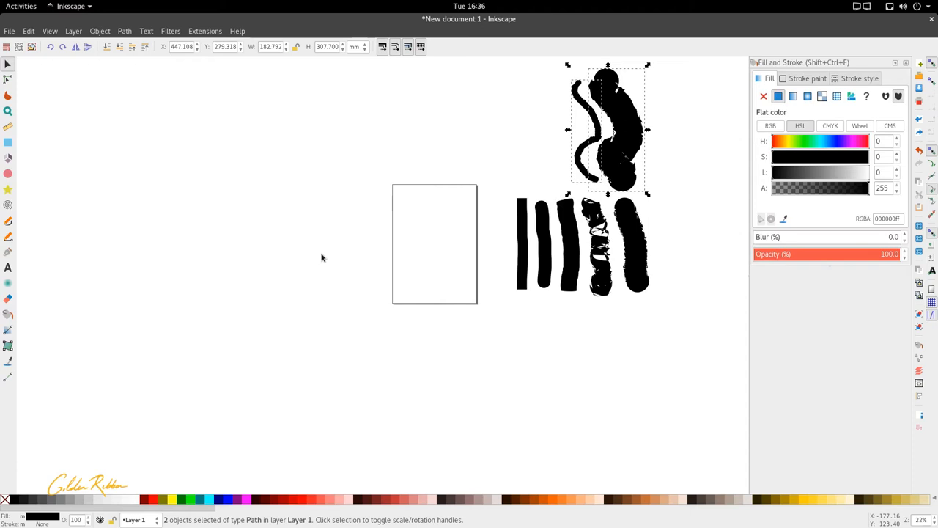
mouse_move(305, 259)
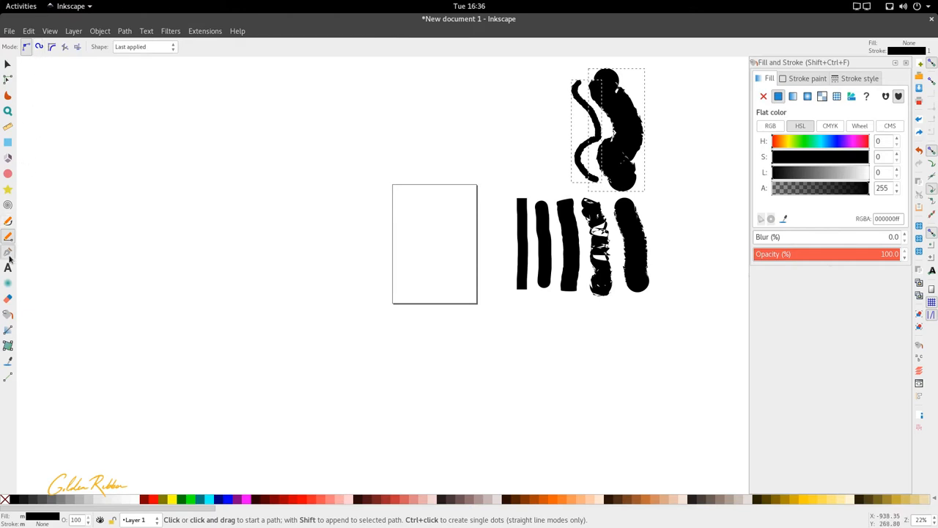
Step: Switch to the Calligraphy tool and apply its Tracing preset (width 50, zero caps, tremor, wiggle, mass)
click(8, 236)
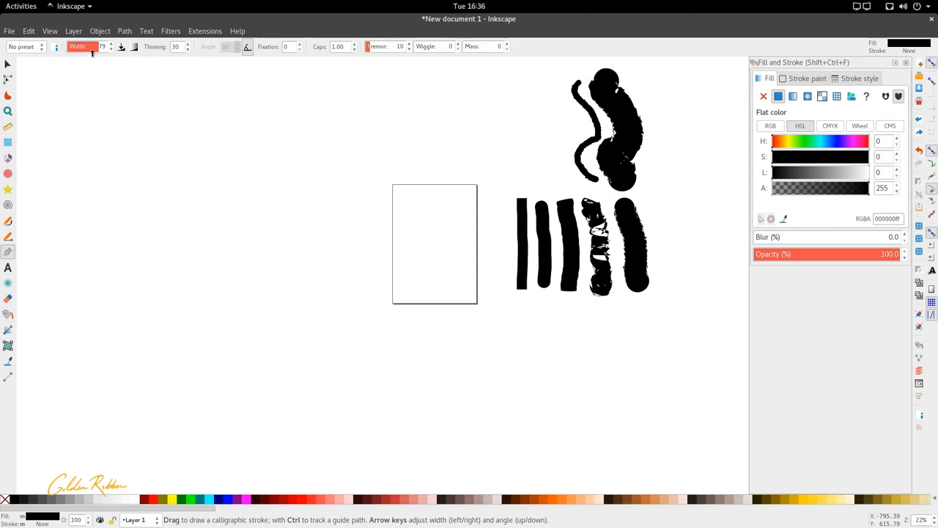
click(26, 46)
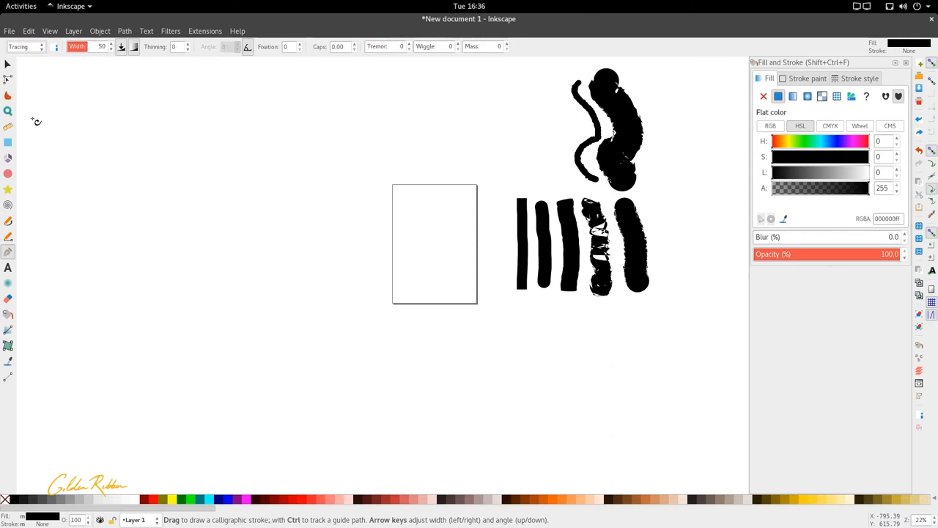
mouse_move(280, 132)
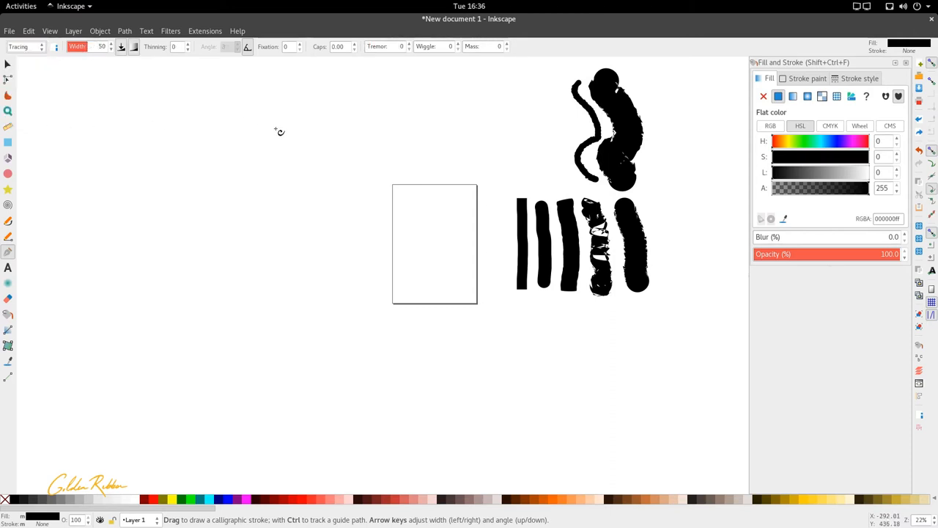
click(46, 46)
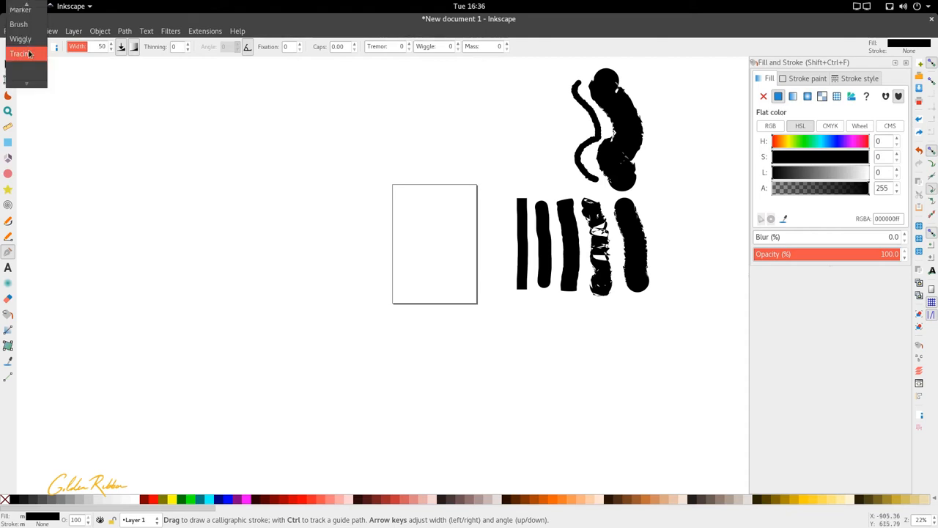
click(22, 53)
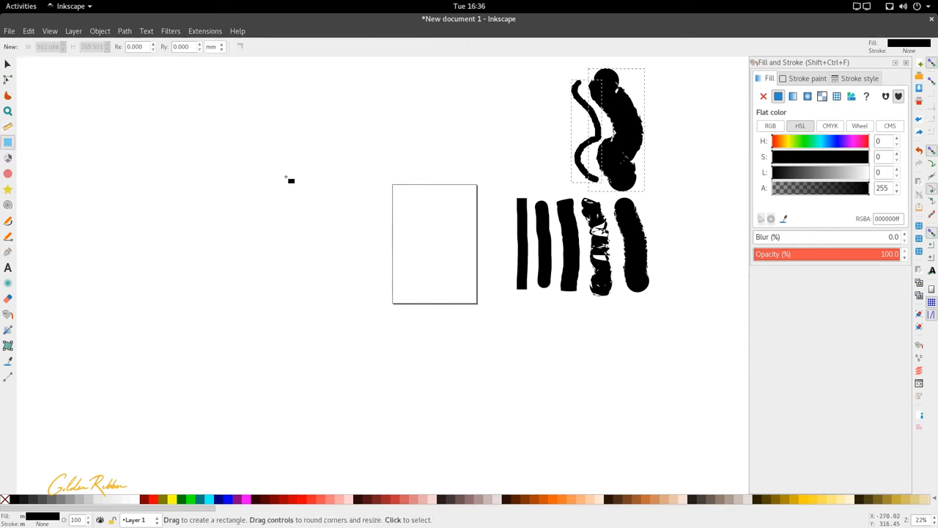
mouse_move(367, 198)
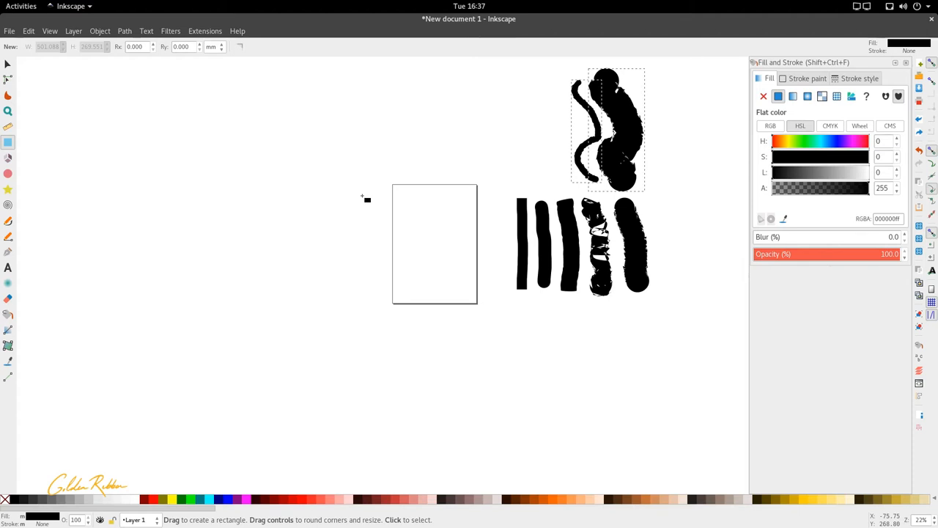
mouse_move(632, 136)
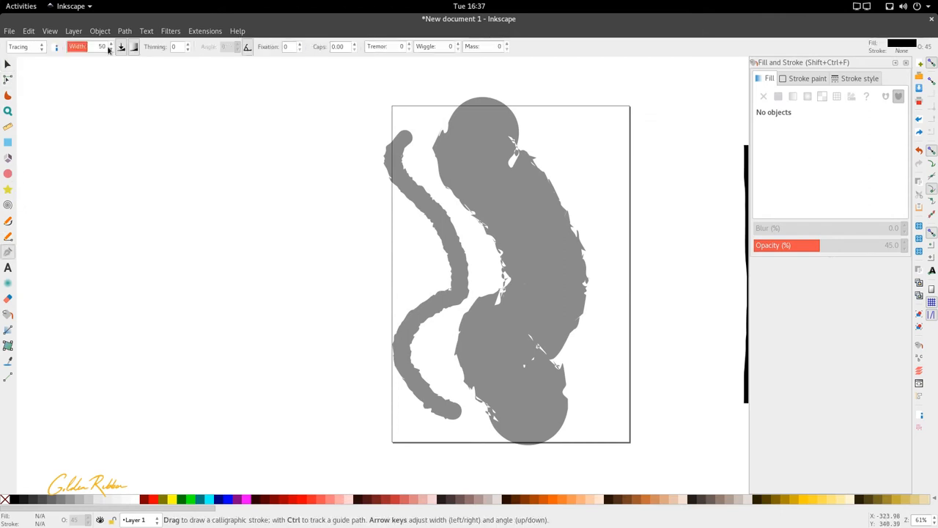
mouse_move(134, 46)
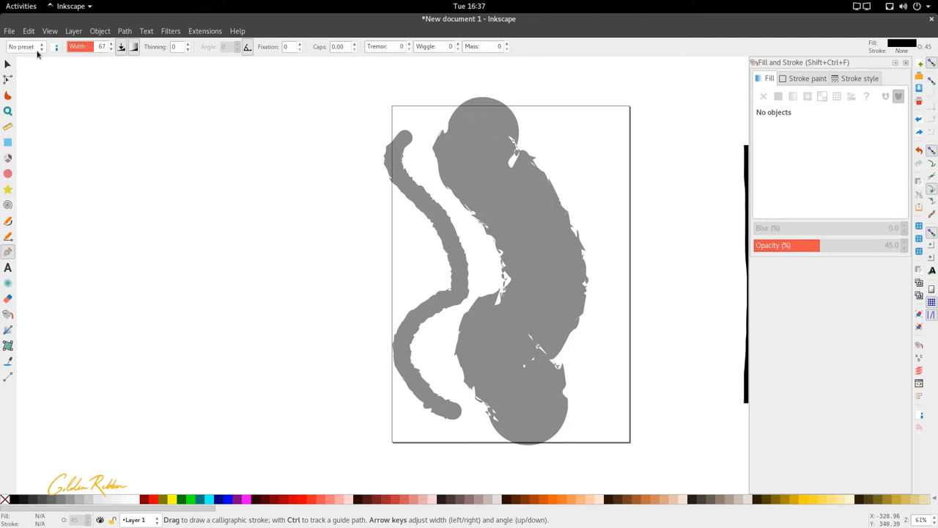
mouse_move(481, 116)
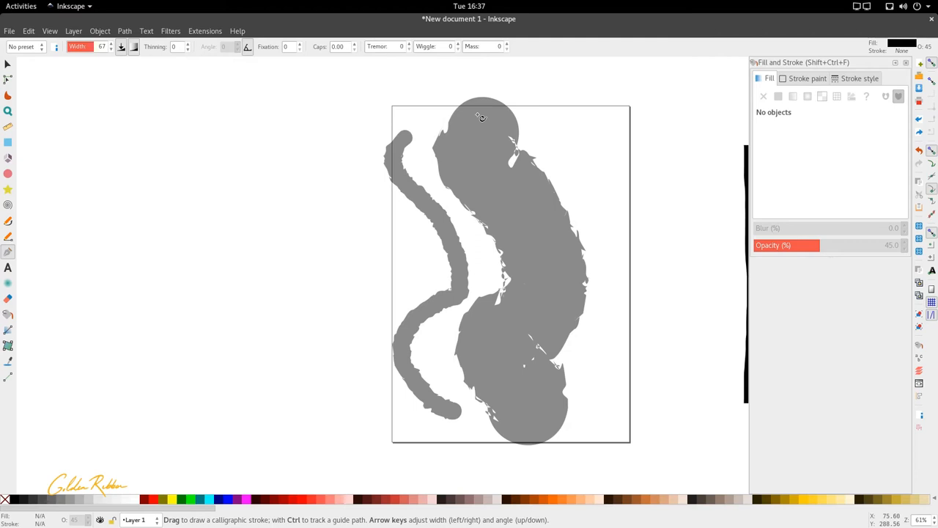
mouse_move(475, 110)
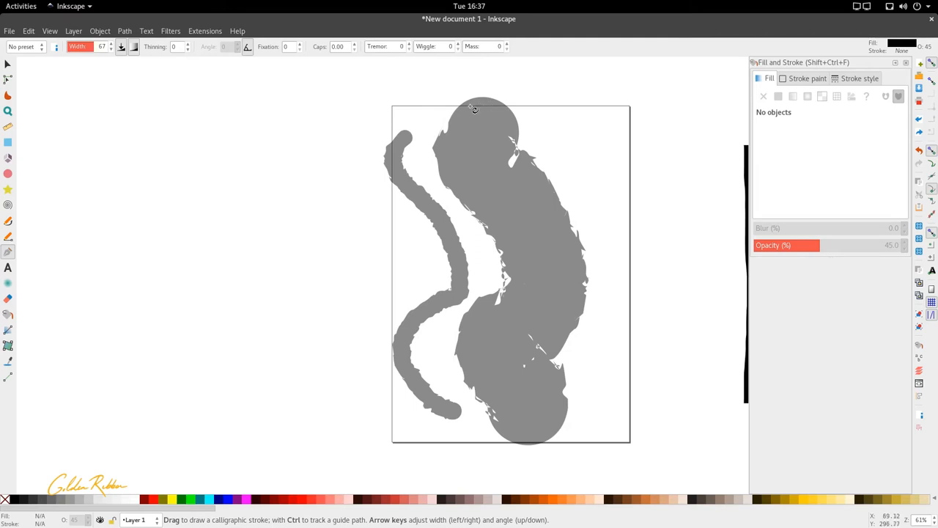
mouse_move(523, 188)
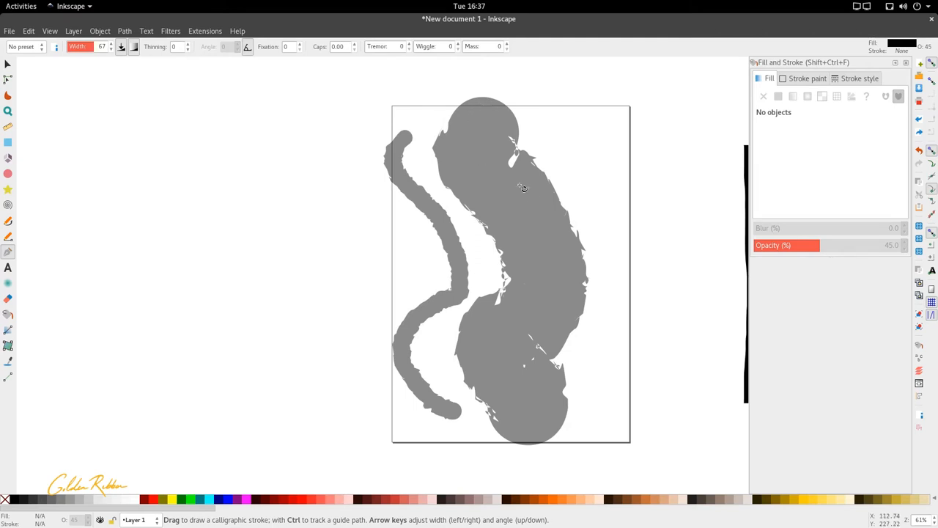
mouse_move(509, 357)
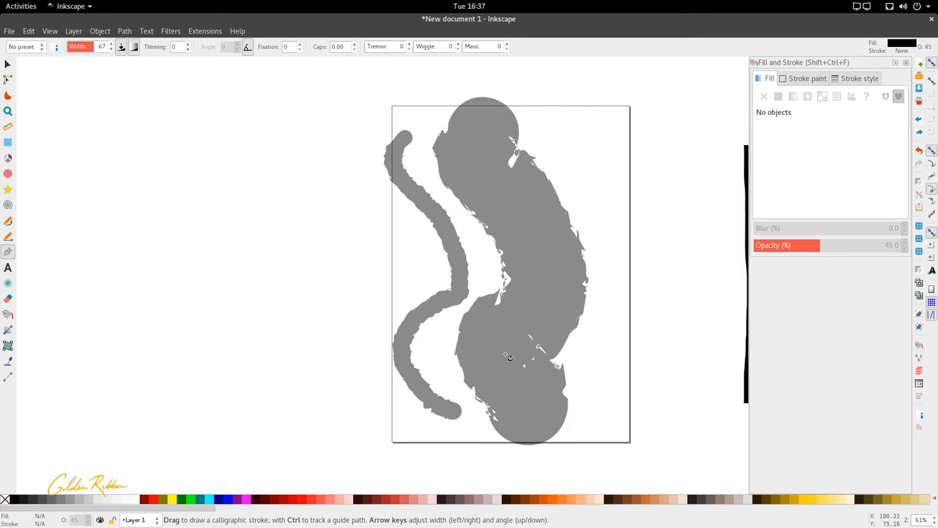
mouse_move(483, 134)
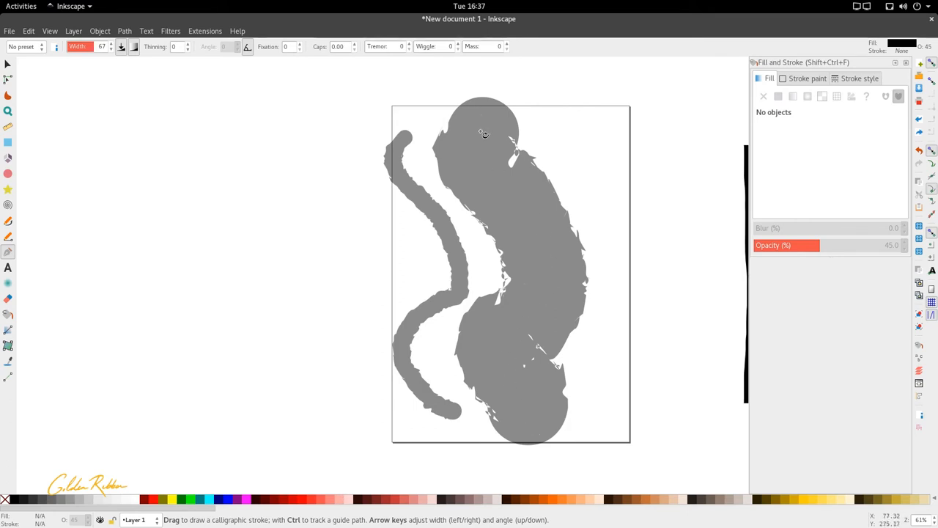
mouse_move(560, 305)
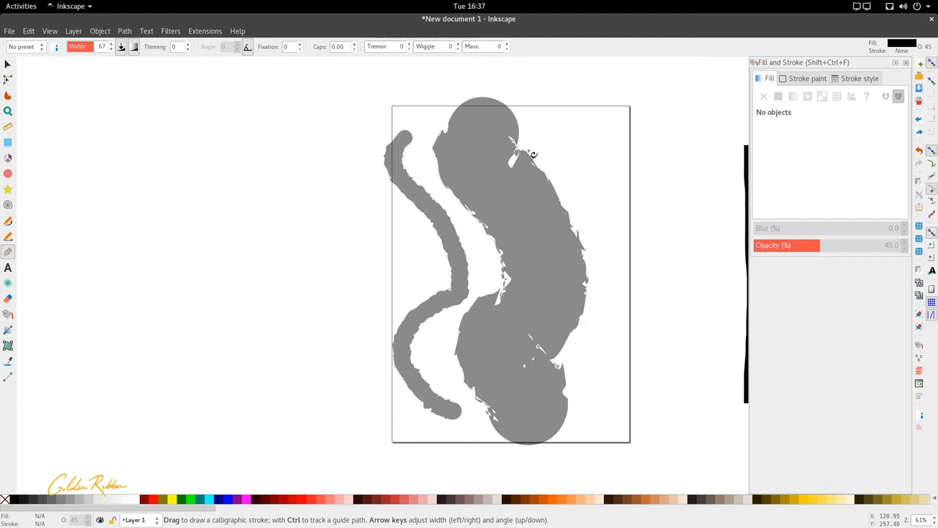
mouse_move(545, 259)
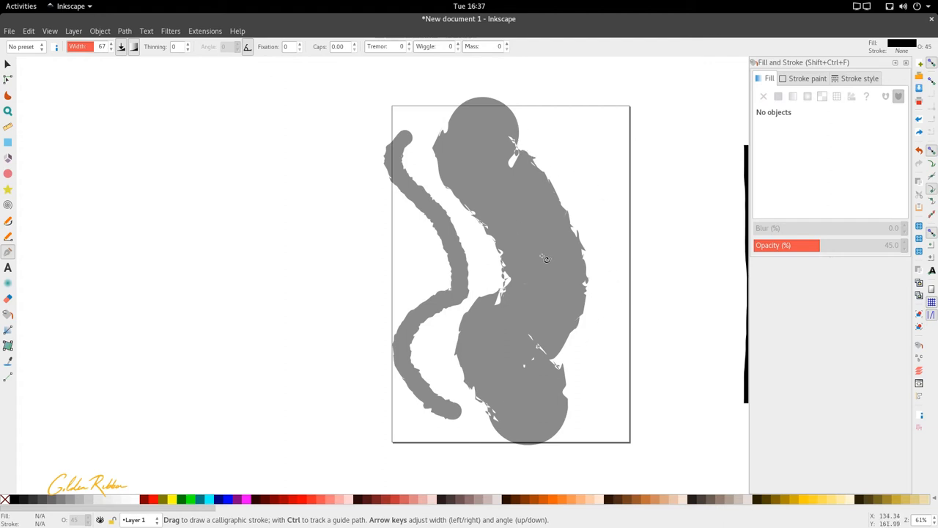
mouse_move(487, 121)
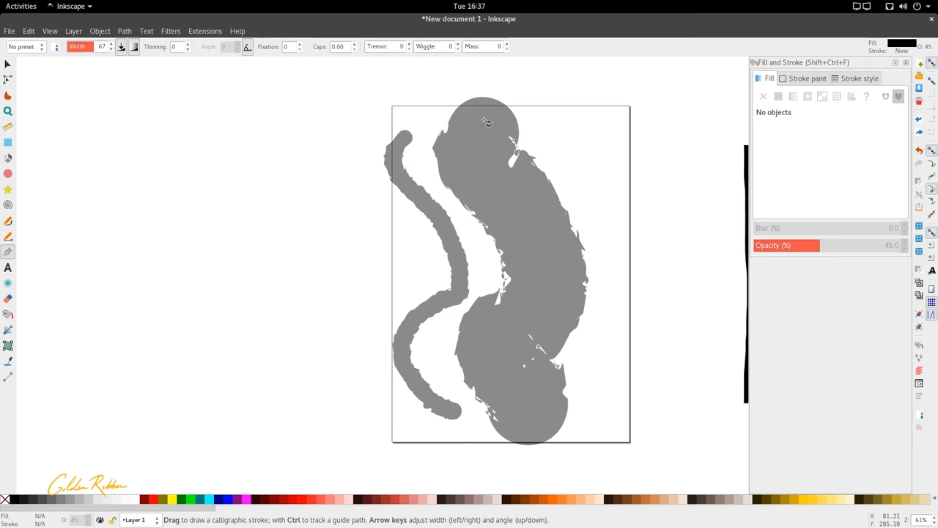
mouse_move(492, 122)
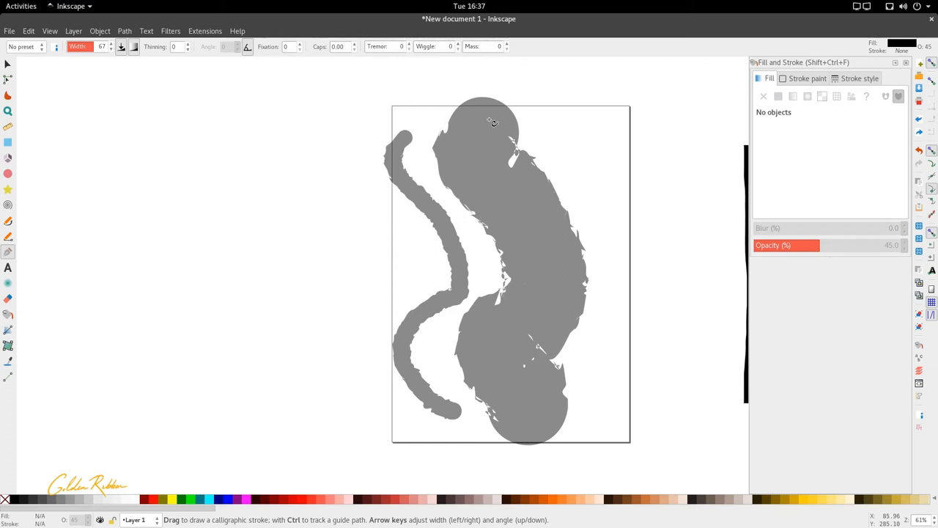
mouse_move(493, 127)
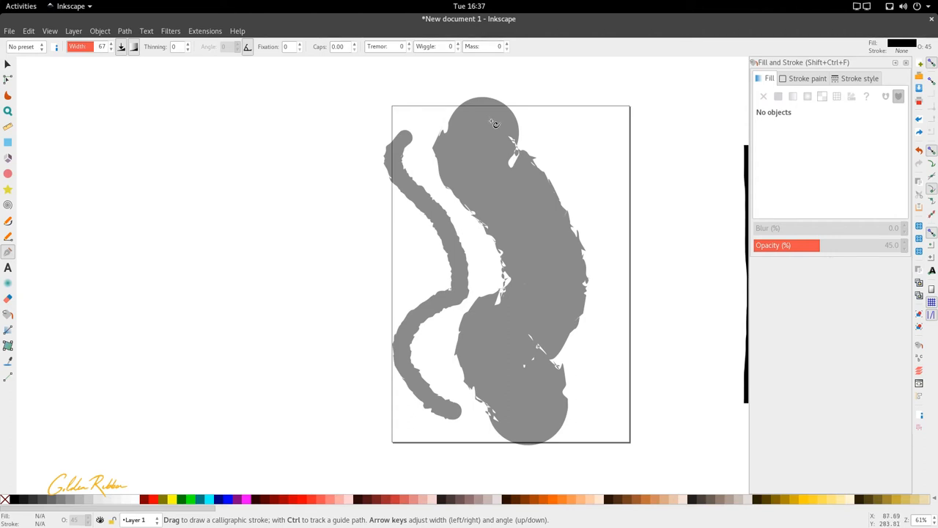
mouse_move(494, 127)
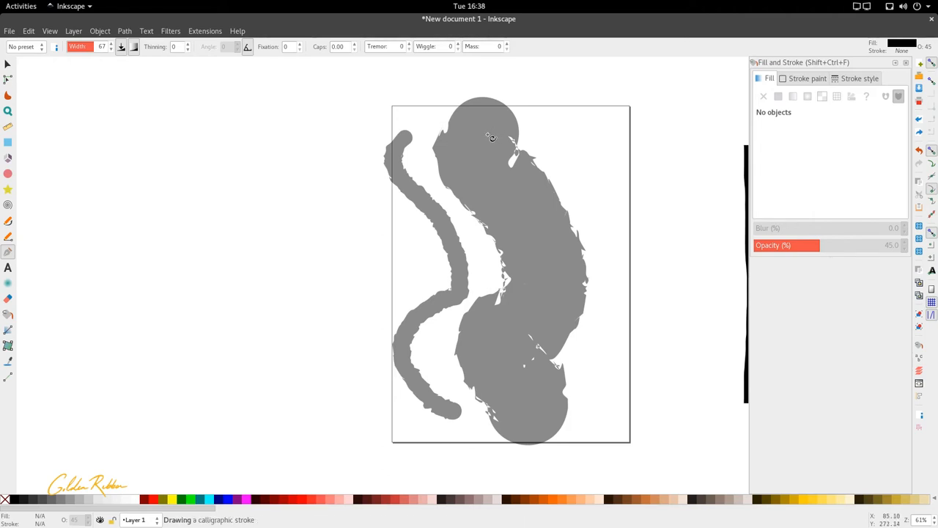
Step: Draw dark calligraphic strokes across the gray blob's top, middle and bottom
drag(483, 132, 500, 178)
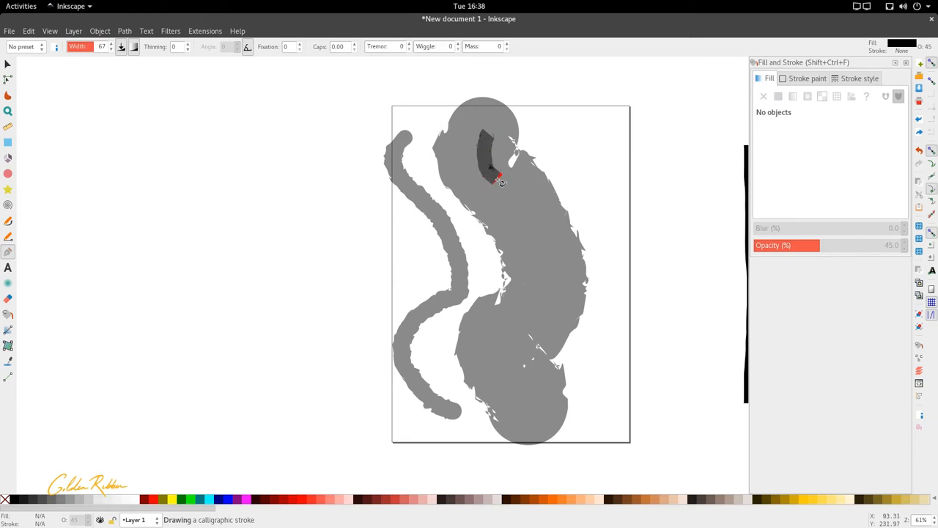
drag(498, 179, 564, 209)
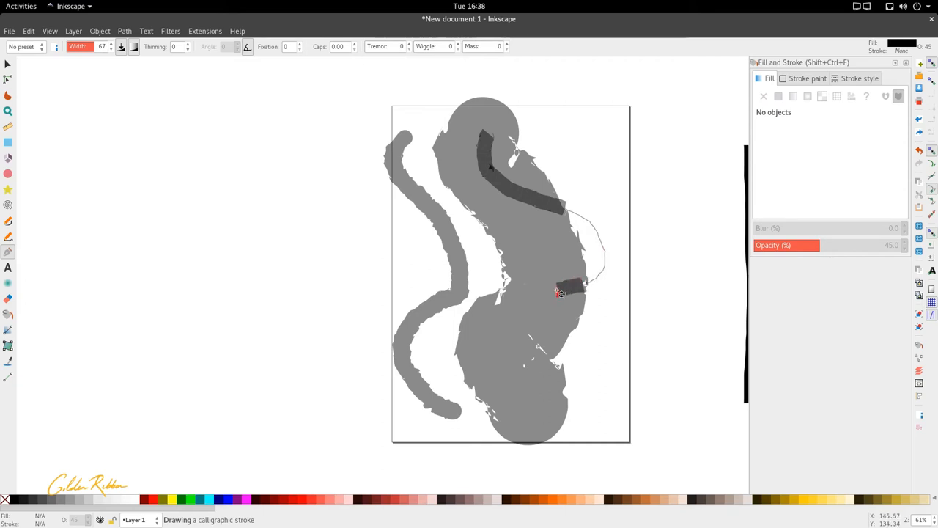
drag(560, 292, 469, 363)
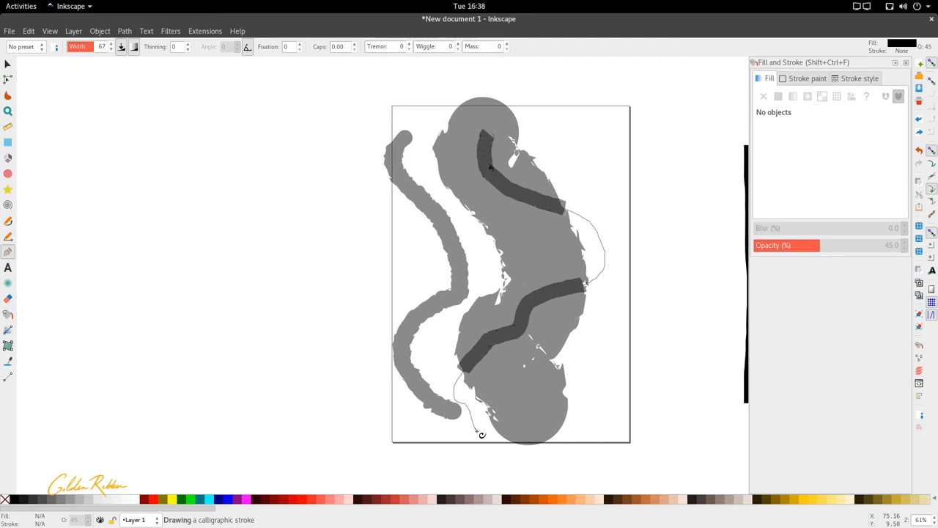
drag(481, 433, 608, 413)
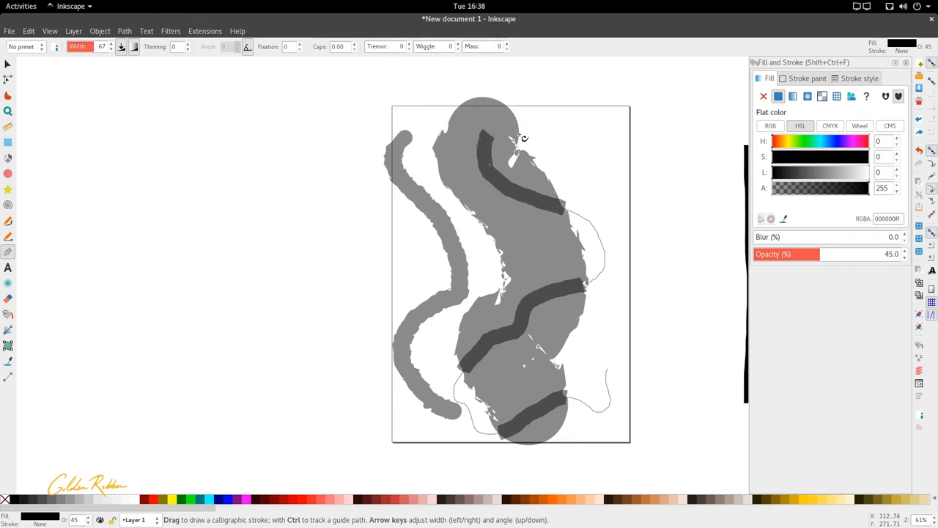
mouse_move(239, 169)
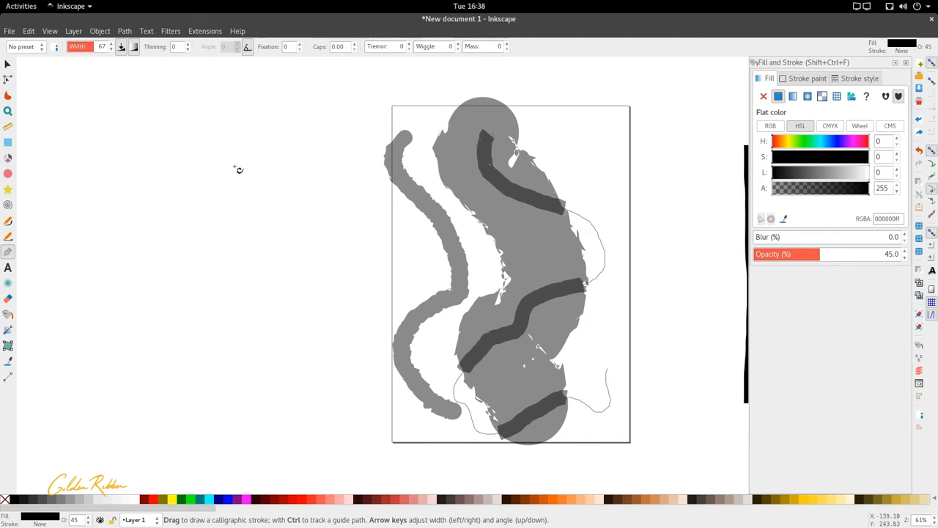
mouse_move(515, 301)
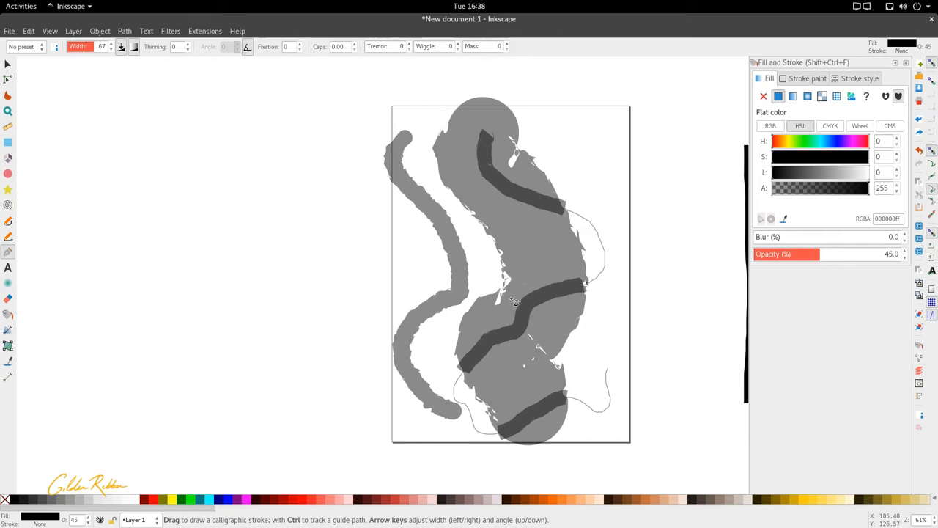
mouse_move(502, 320)
text(36)
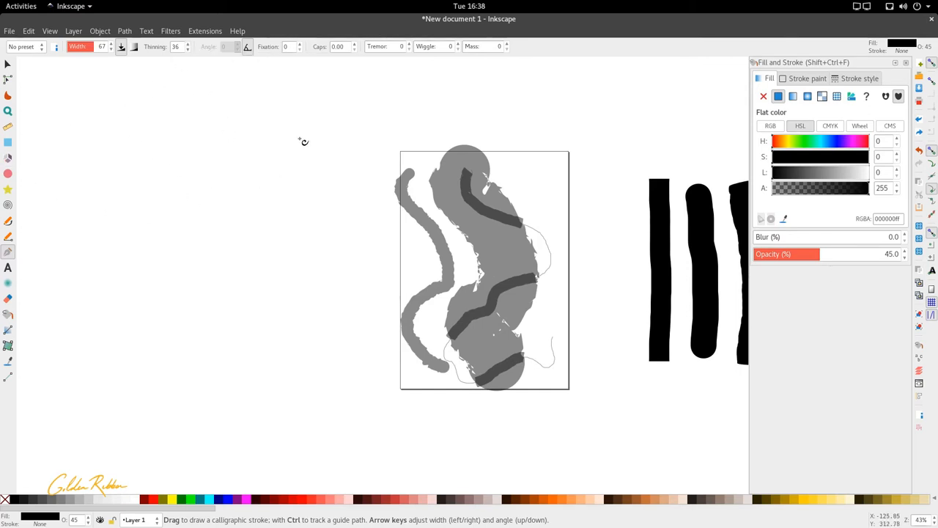
mouse_move(68, 155)
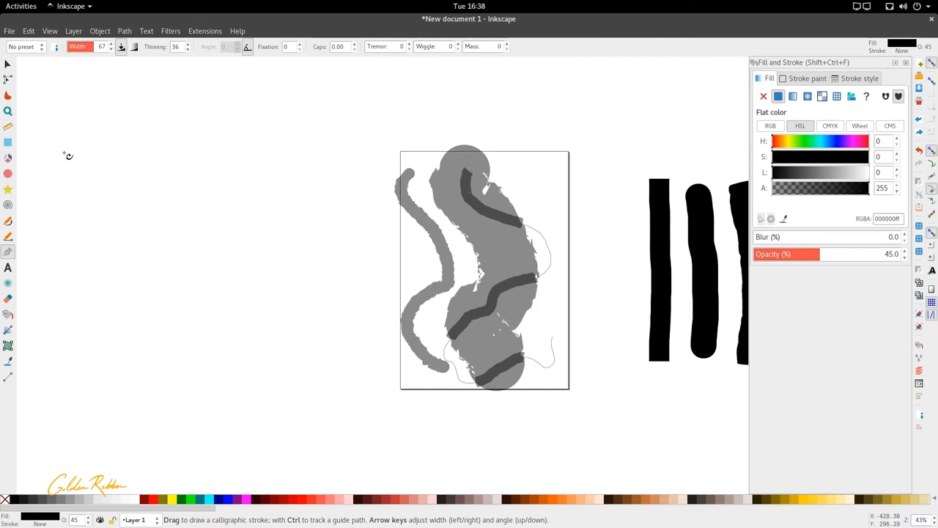
mouse_move(229, 164)
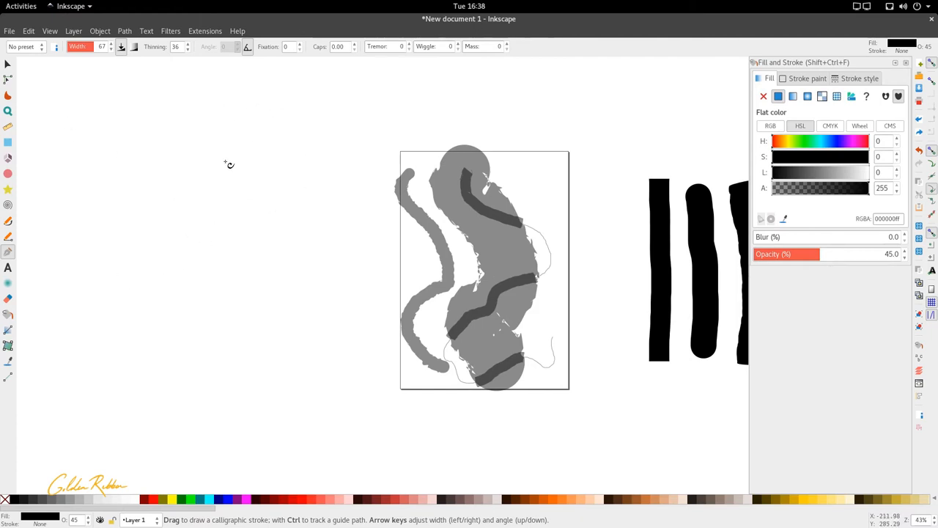
mouse_move(503, 145)
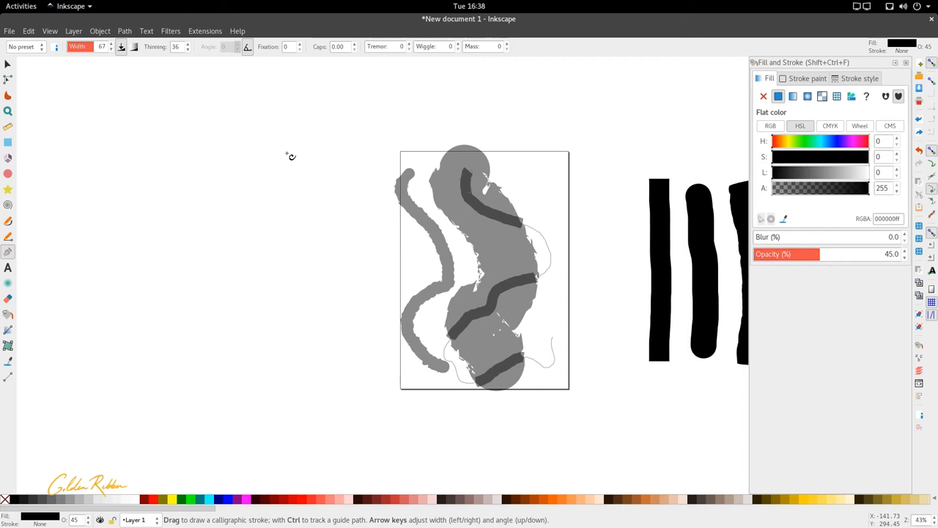
Step: Set the calligraphy Thinning to 36, leaving the traced strokes unchanged
drag(99, 205, 334, 138)
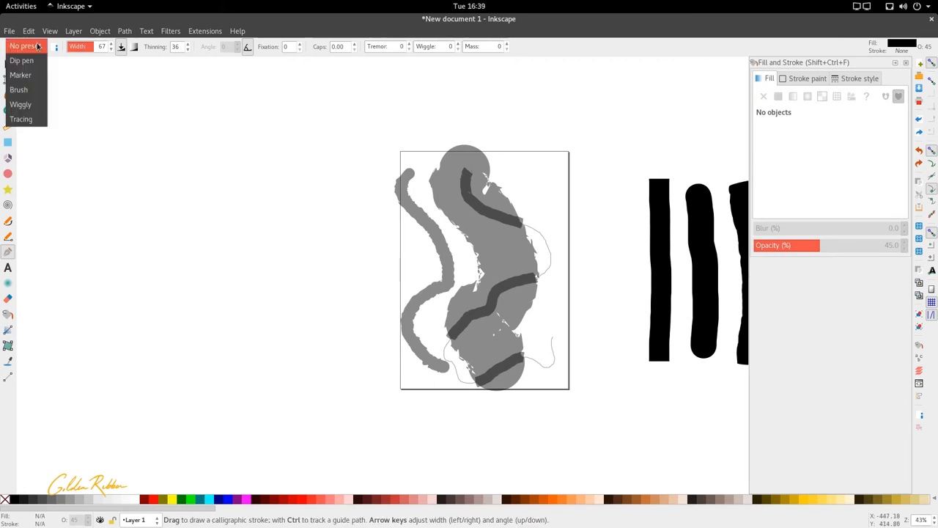
Step: Try the Marker preset, then apply Brush (thinning -40, fixation 16, wiggle 25)
click(21, 75)
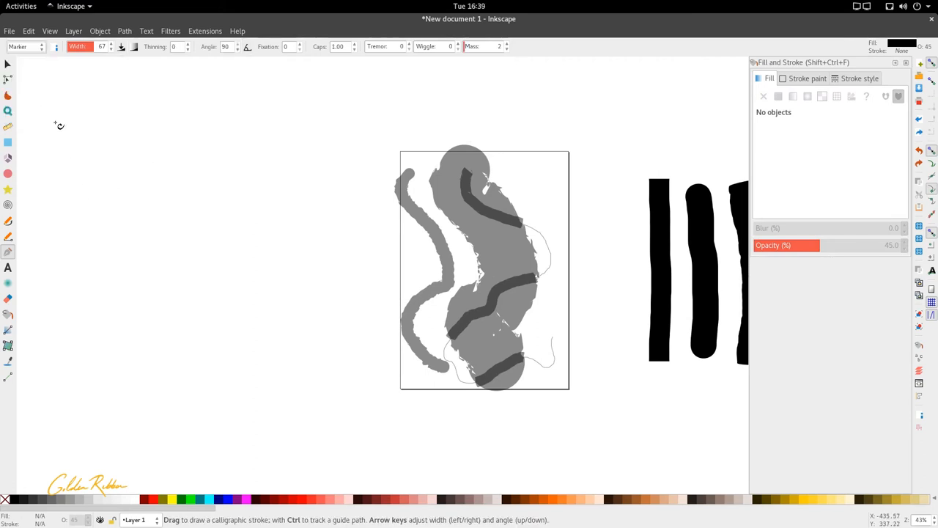
drag(103, 161, 359, 117)
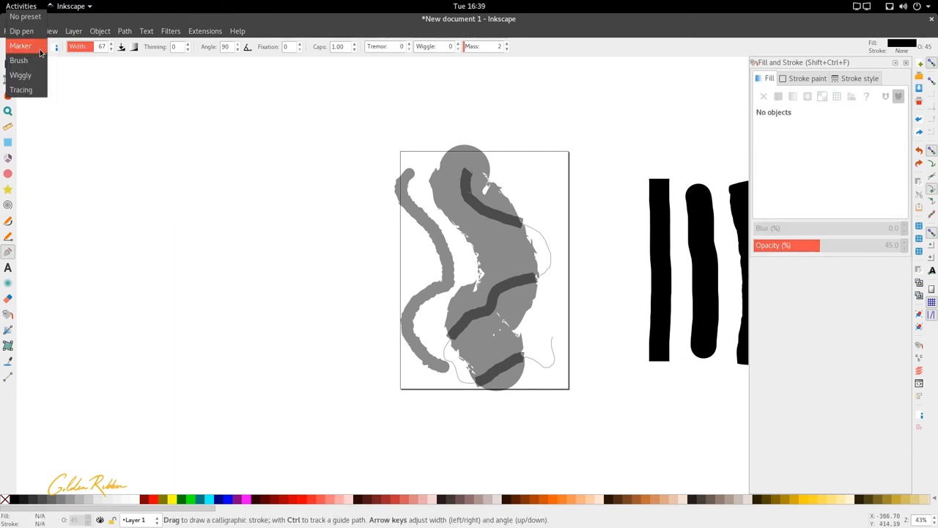
click(19, 60)
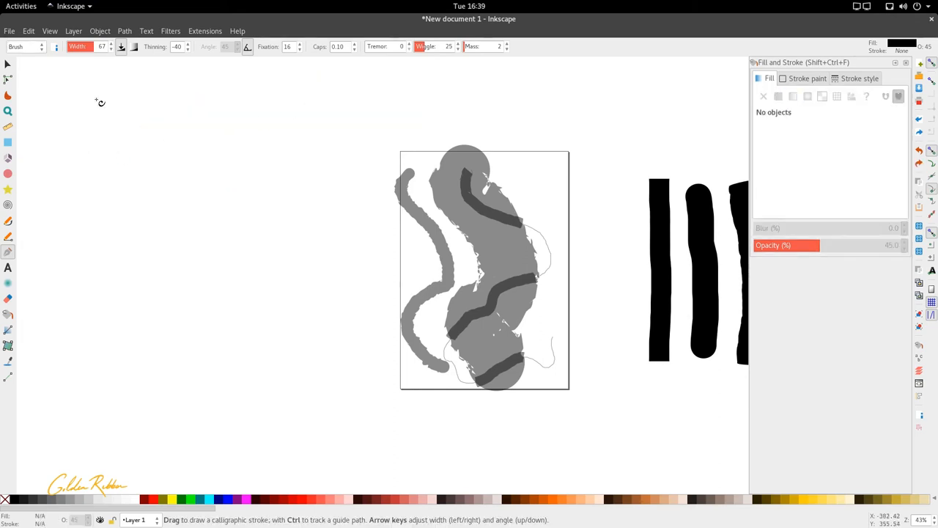
mouse_move(22, 46)
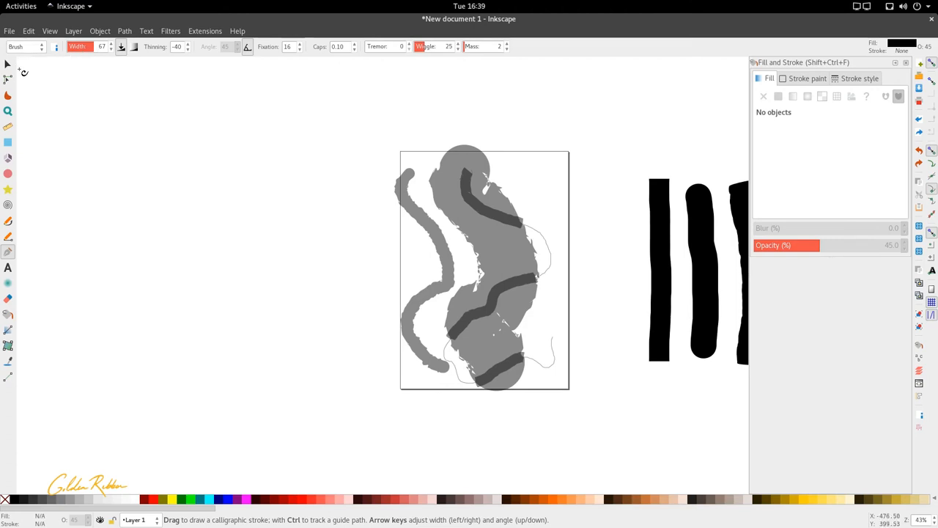
mouse_move(84, 183)
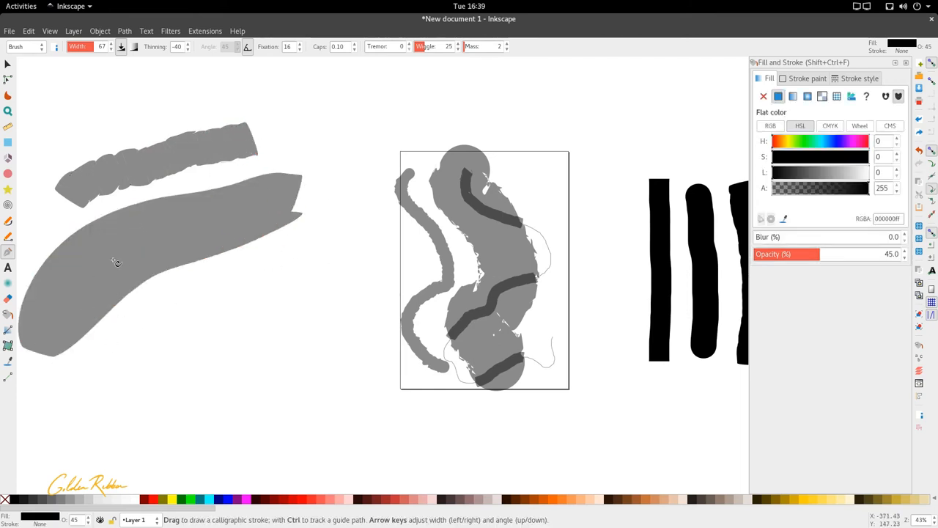
mouse_move(156, 316)
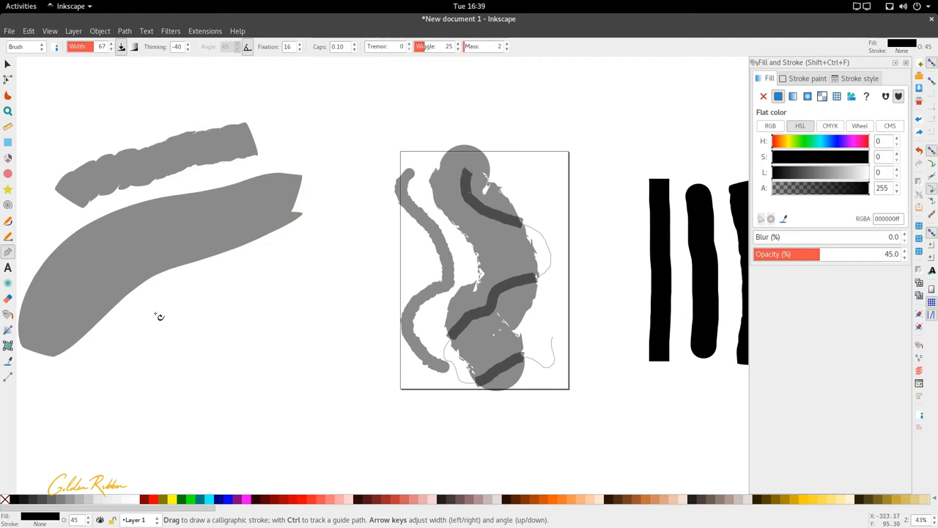
mouse_move(183, 266)
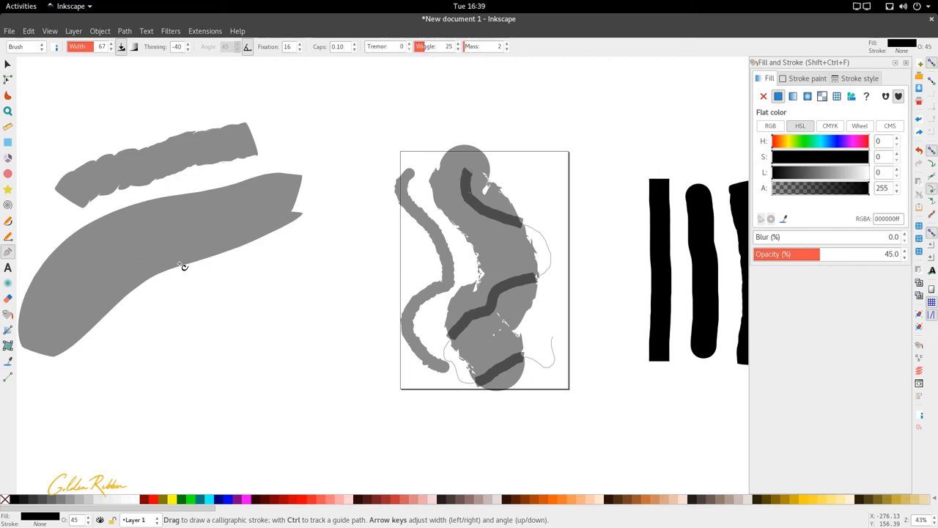
mouse_move(227, 132)
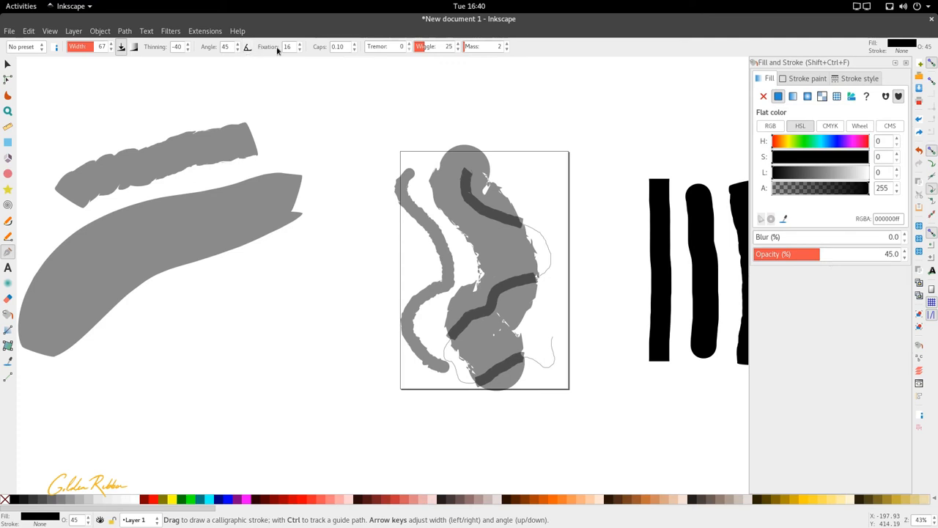
mouse_move(287, 46)
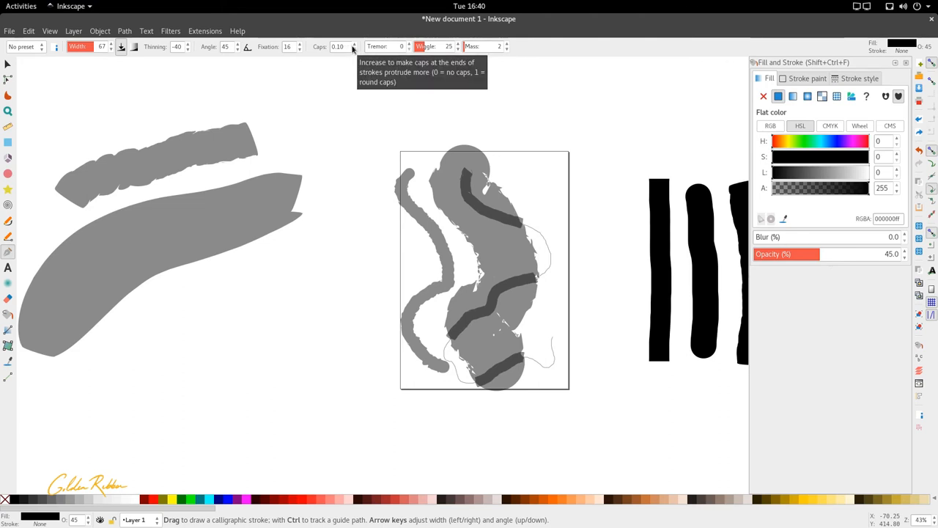
Step: Raise the calligraphy Caps value to 1.04 for rounder stroke ends
click(354, 44)
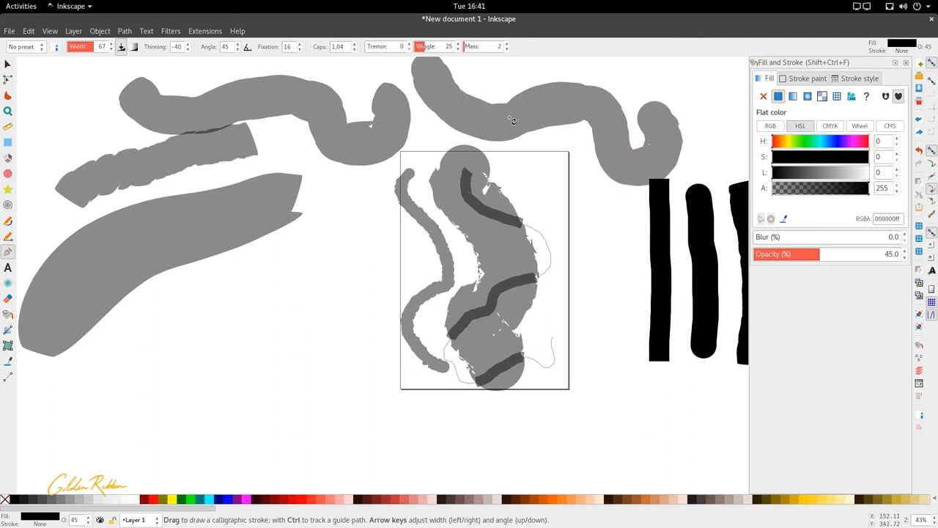
mouse_move(634, 137)
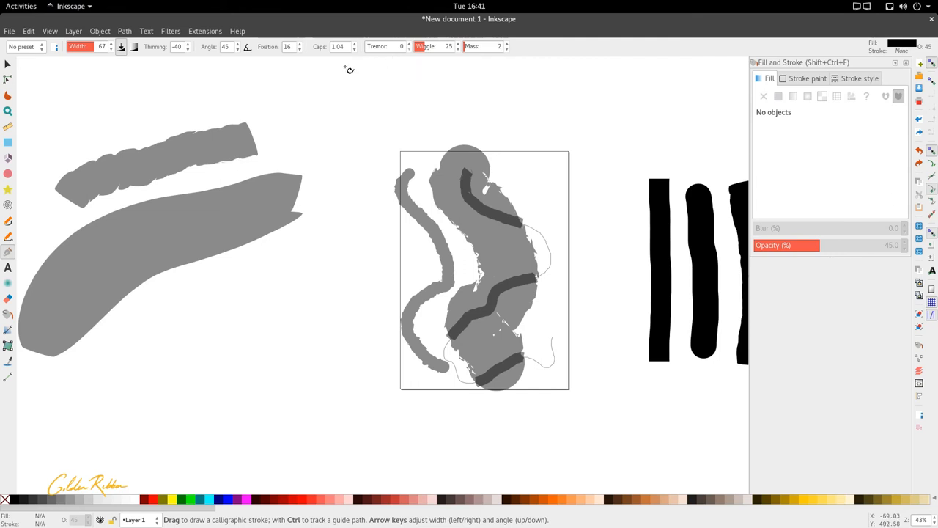
mouse_move(338, 75)
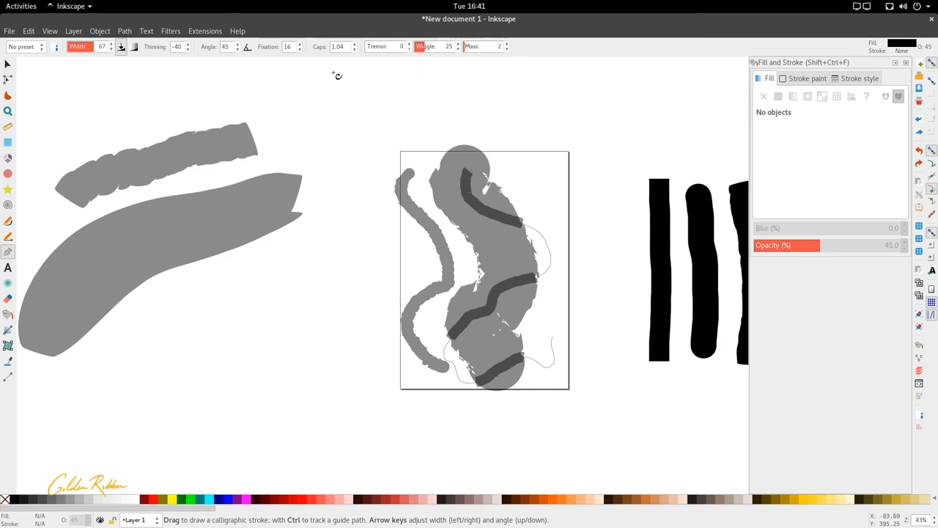
mouse_move(259, 139)
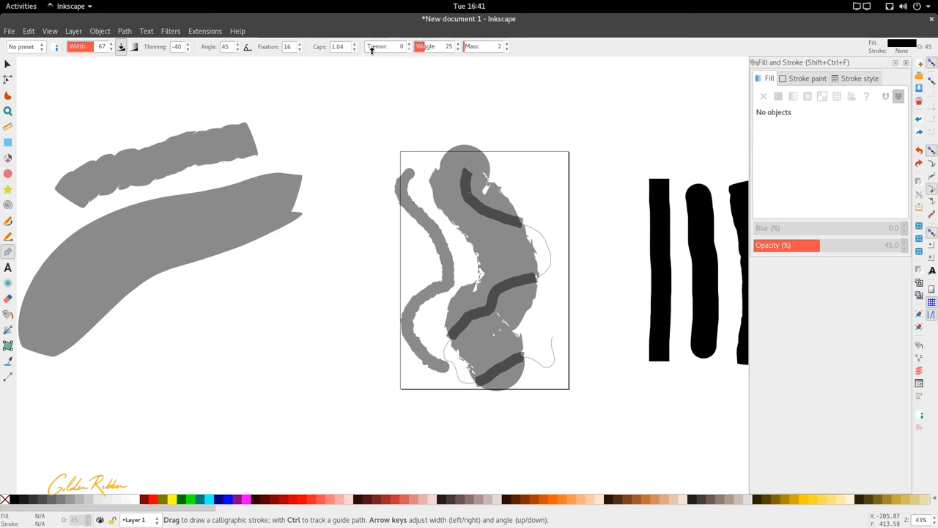
mouse_move(378, 46)
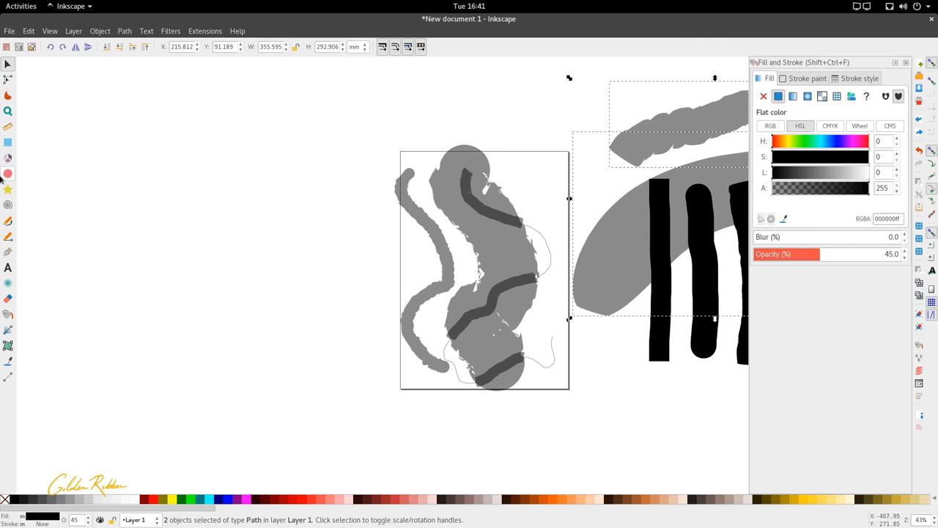
mouse_move(8, 251)
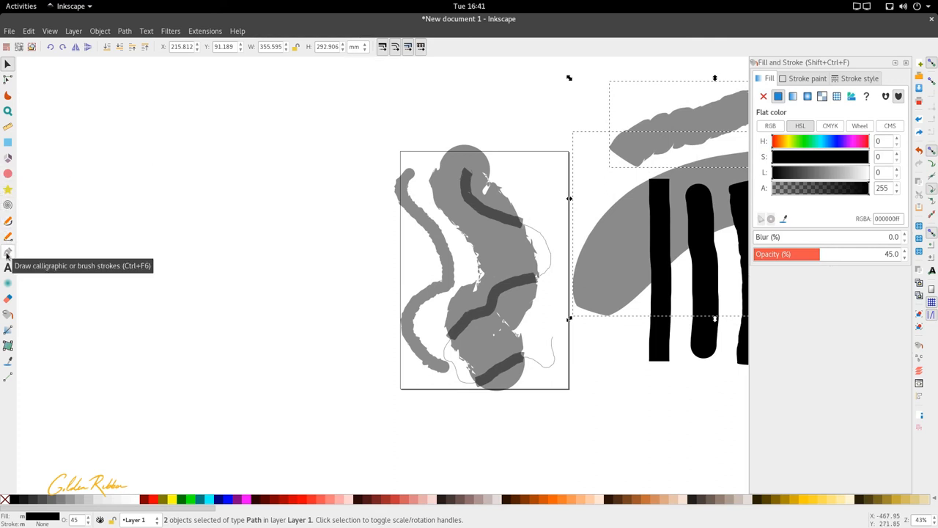
mouse_move(248, 114)
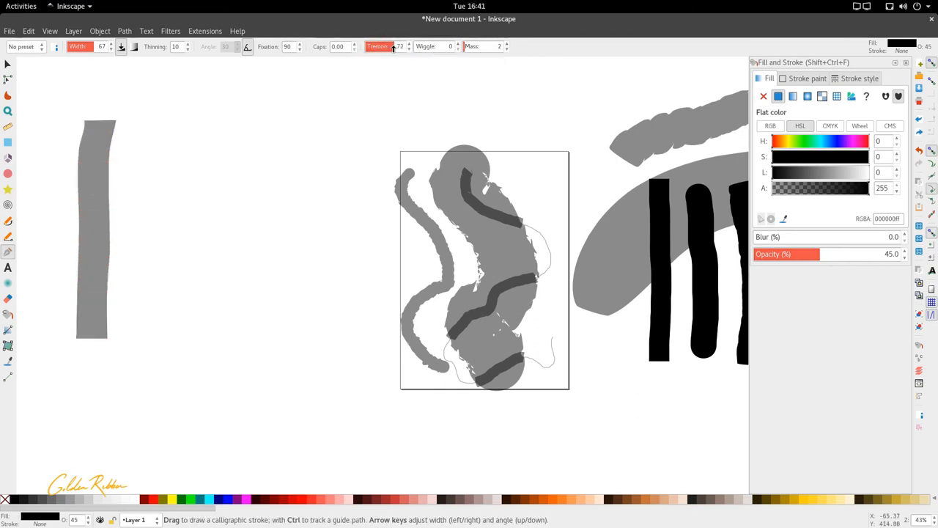
Step: Draw a frayed vertical stroke with Tremor 72 beside the plain stroke
drag(162, 136, 161, 191)
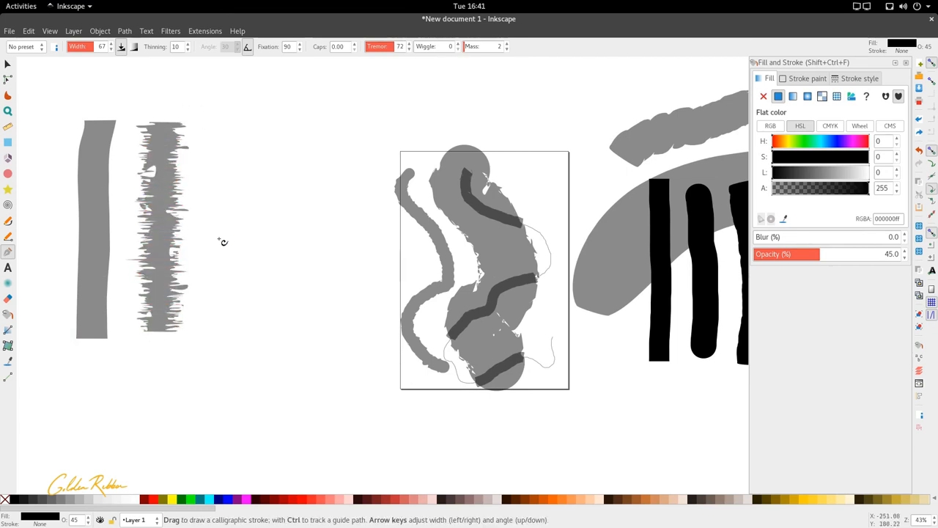
mouse_move(181, 179)
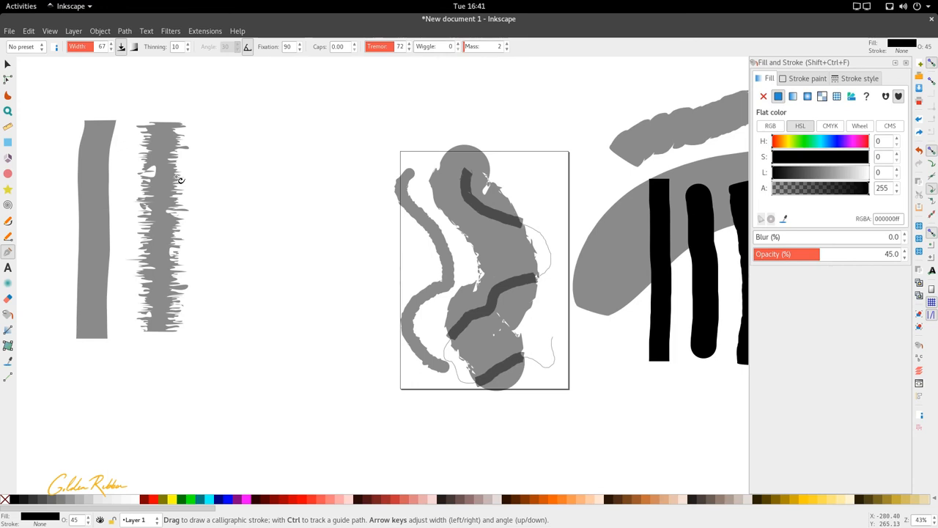
mouse_move(188, 168)
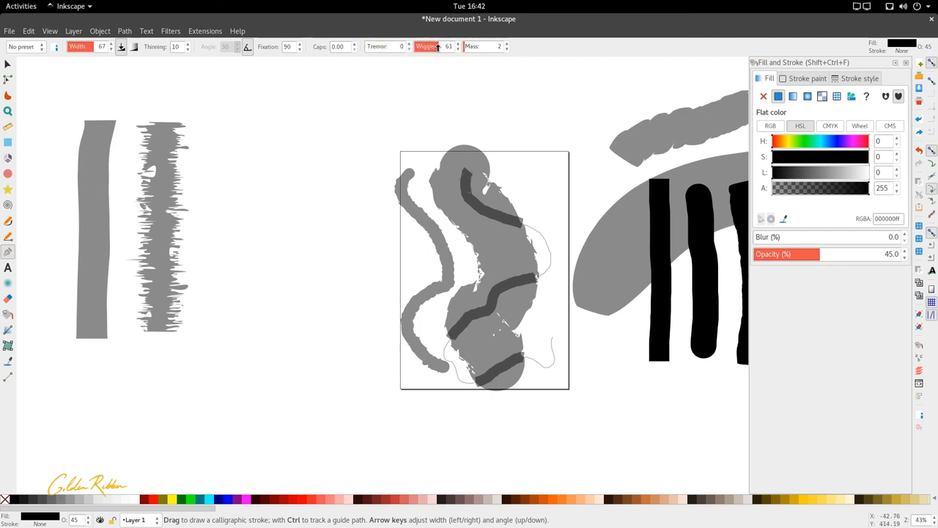
Step: Draw a wobbly vertical stroke right of the shaky one, with Wiggle at 70
drag(234, 132, 235, 264)
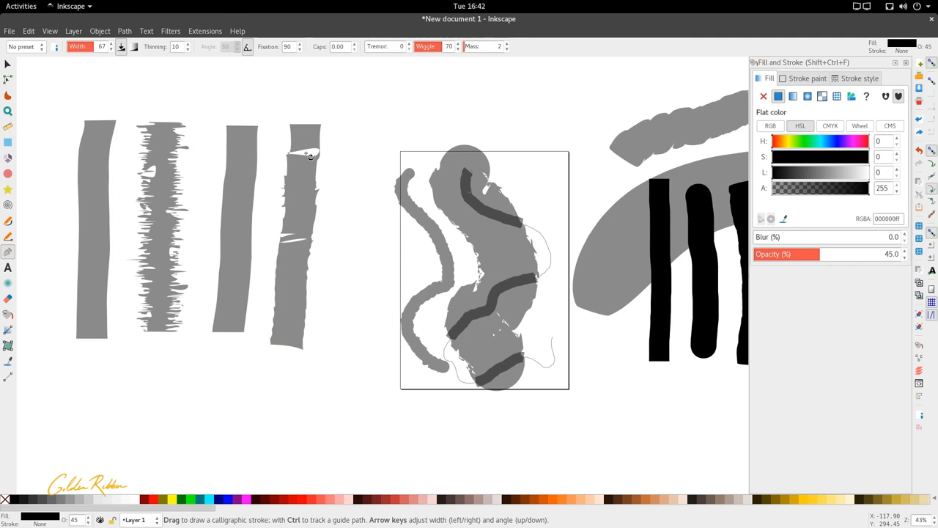
mouse_move(312, 158)
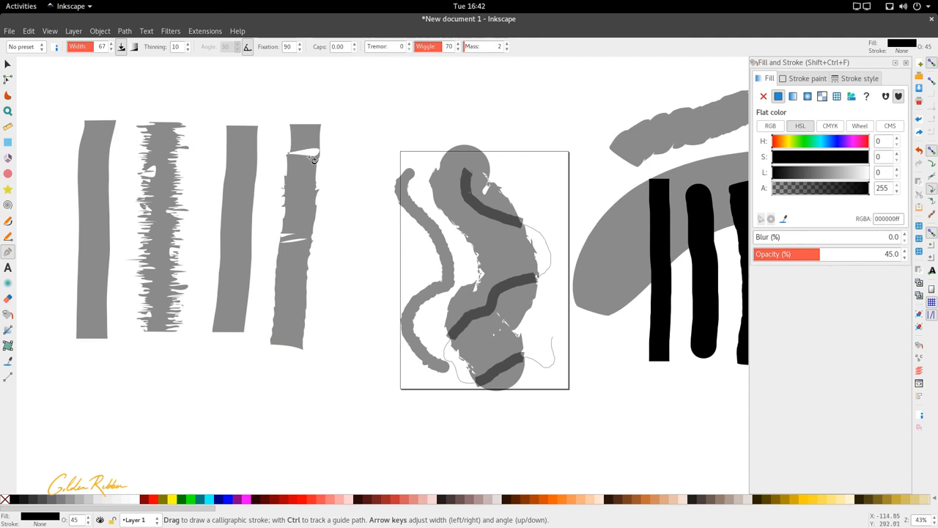
mouse_move(286, 278)
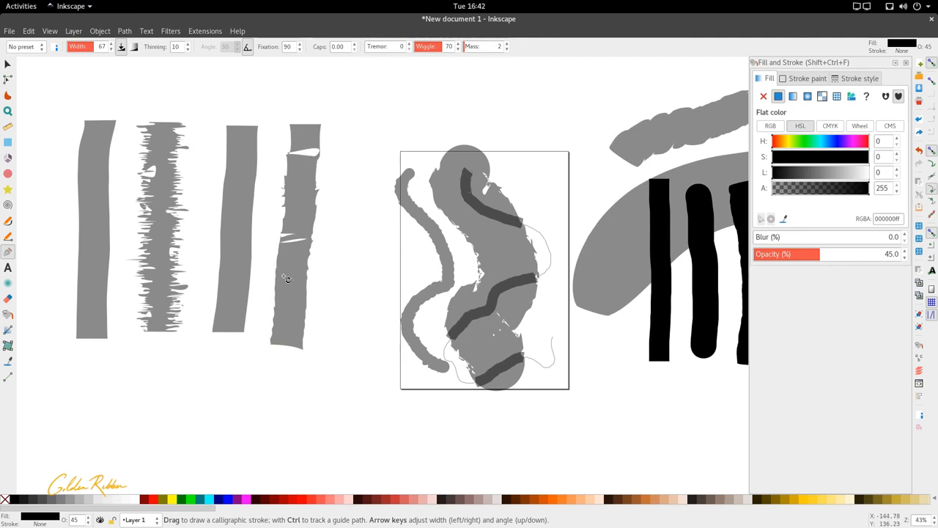
mouse_move(322, 181)
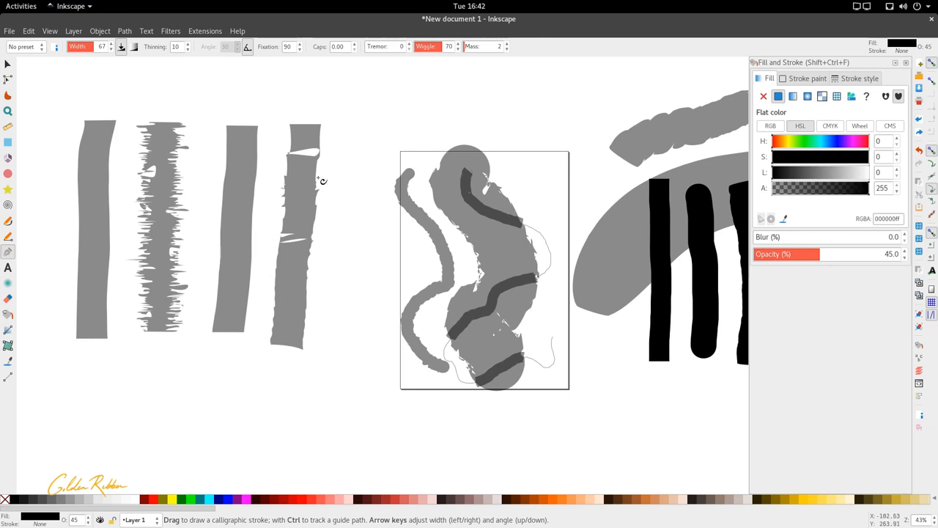
mouse_move(319, 170)
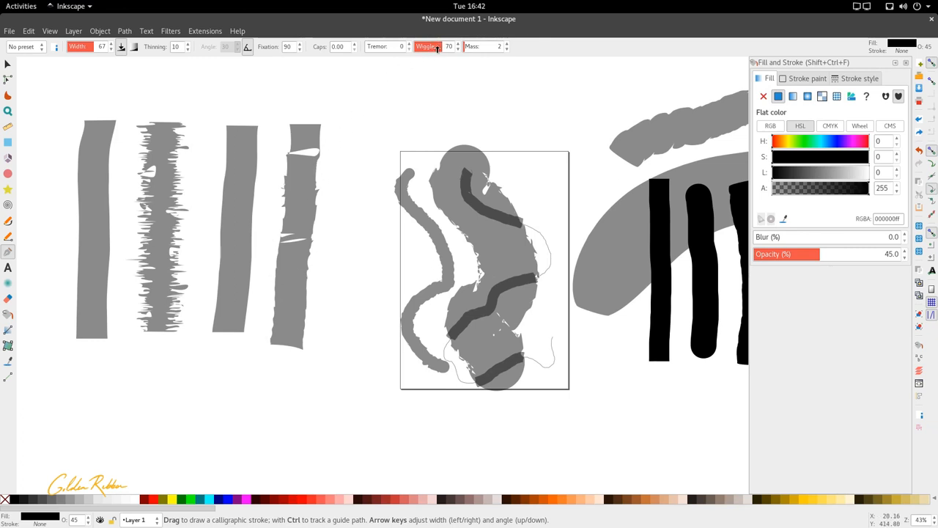
Step: Set Wiggle to 4 and draw a long heavy Mass 62 stroke along the bottom
text(4)
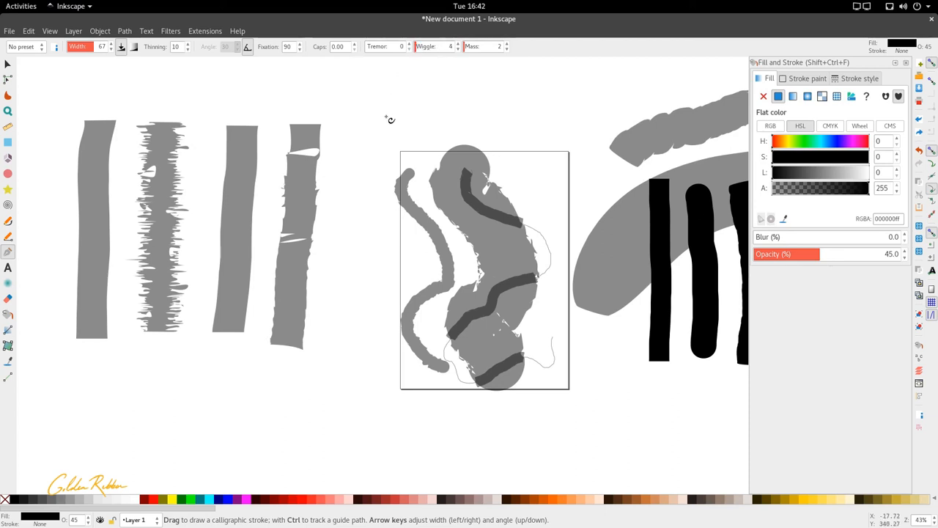
mouse_move(360, 171)
text(62)
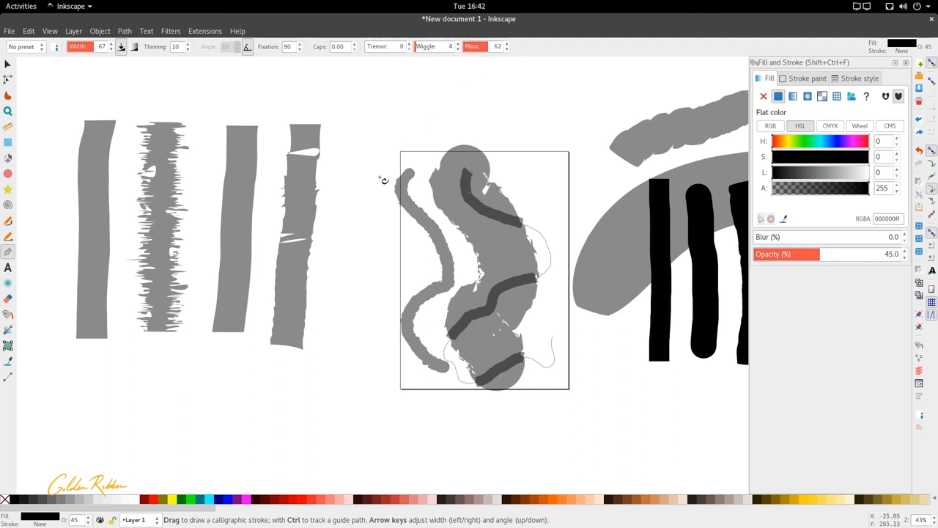
mouse_move(7, 250)
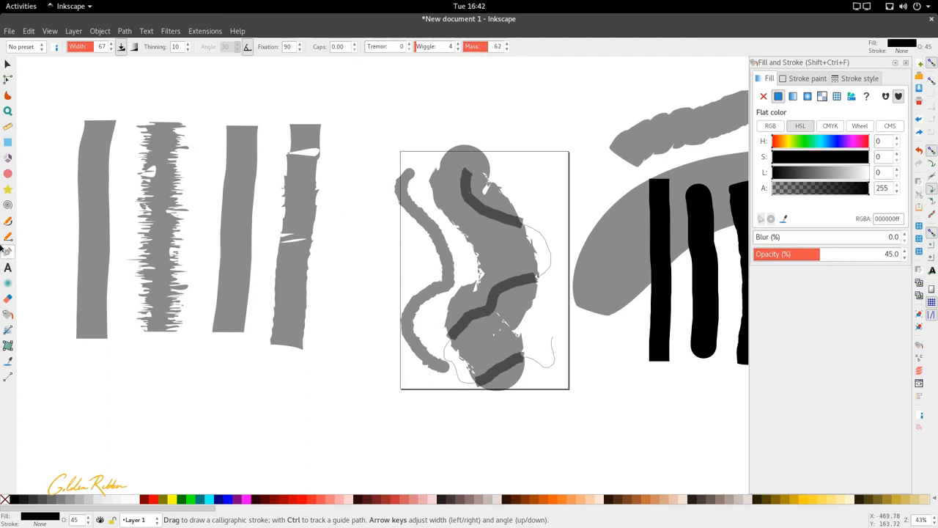
mouse_move(98, 246)
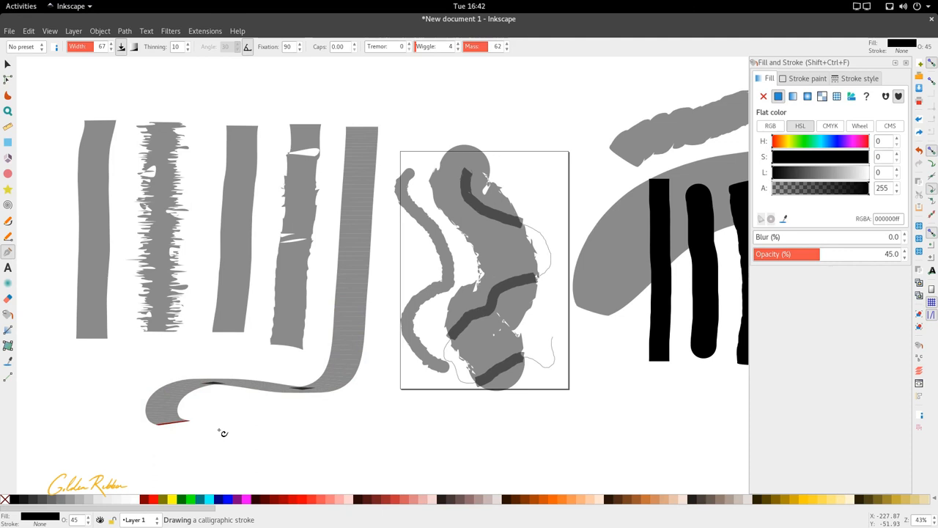
drag(183, 418, 319, 422)
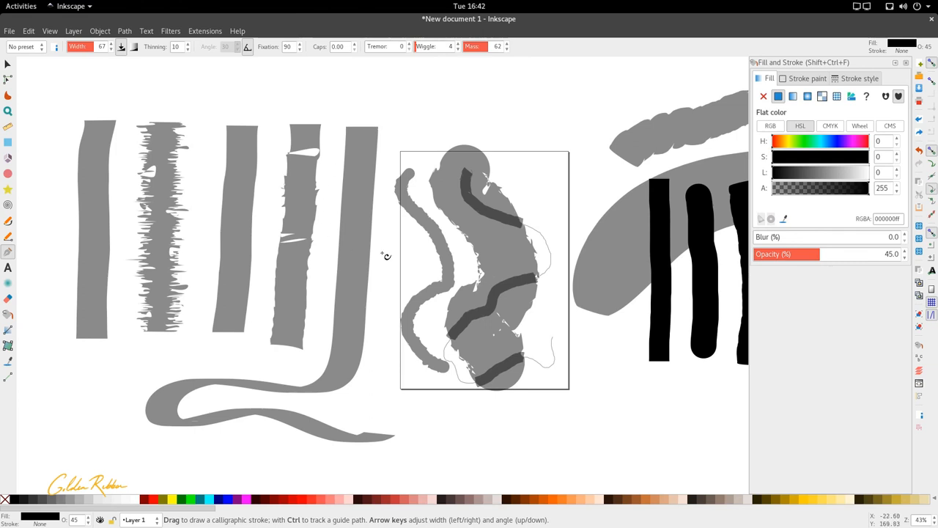
mouse_move(394, 250)
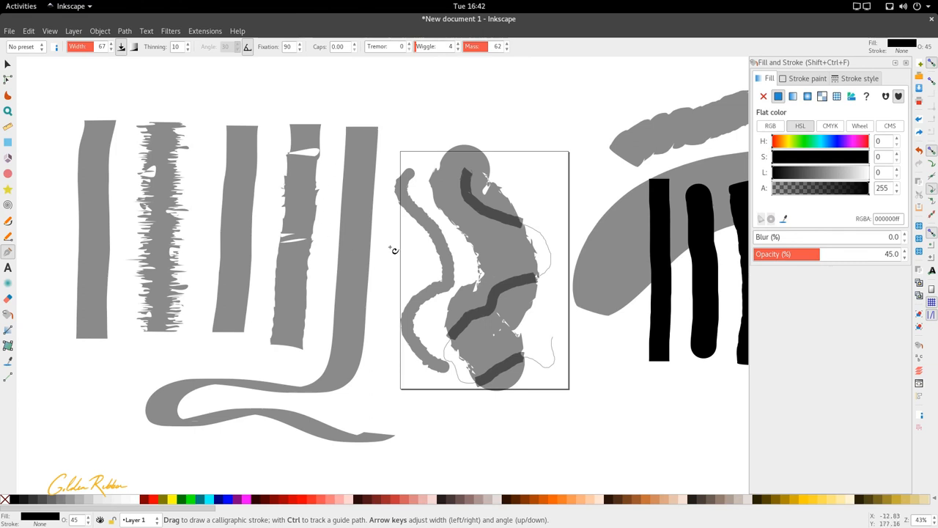